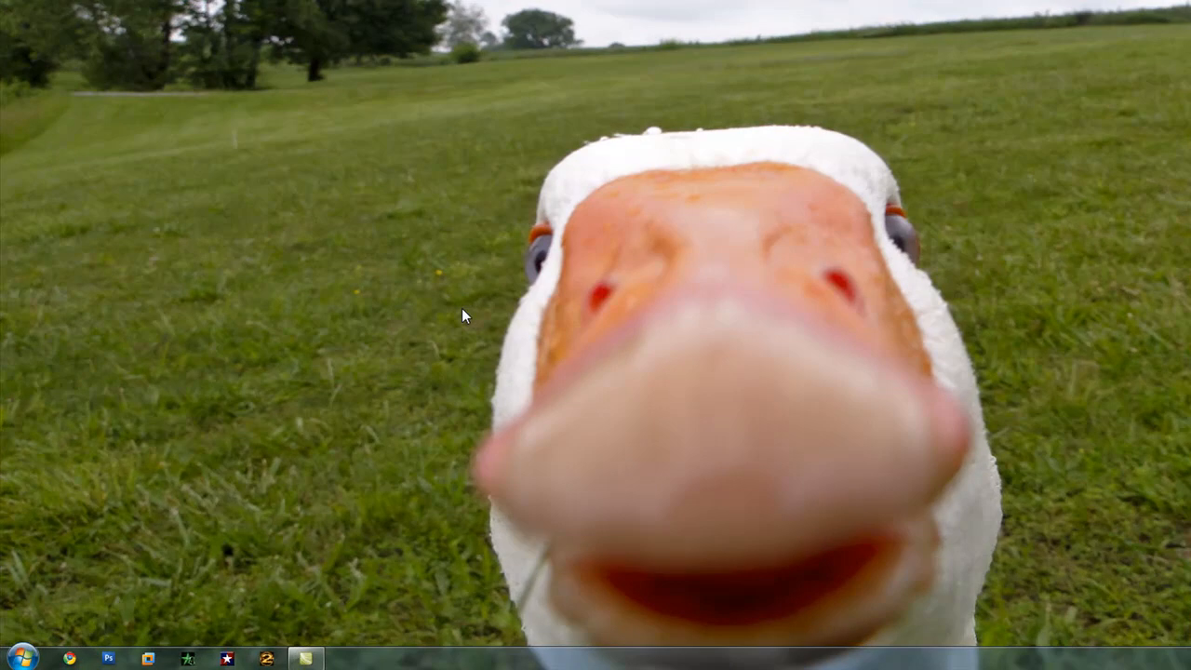
{"action": "mouse_move", "coordinate": [417, 314]}
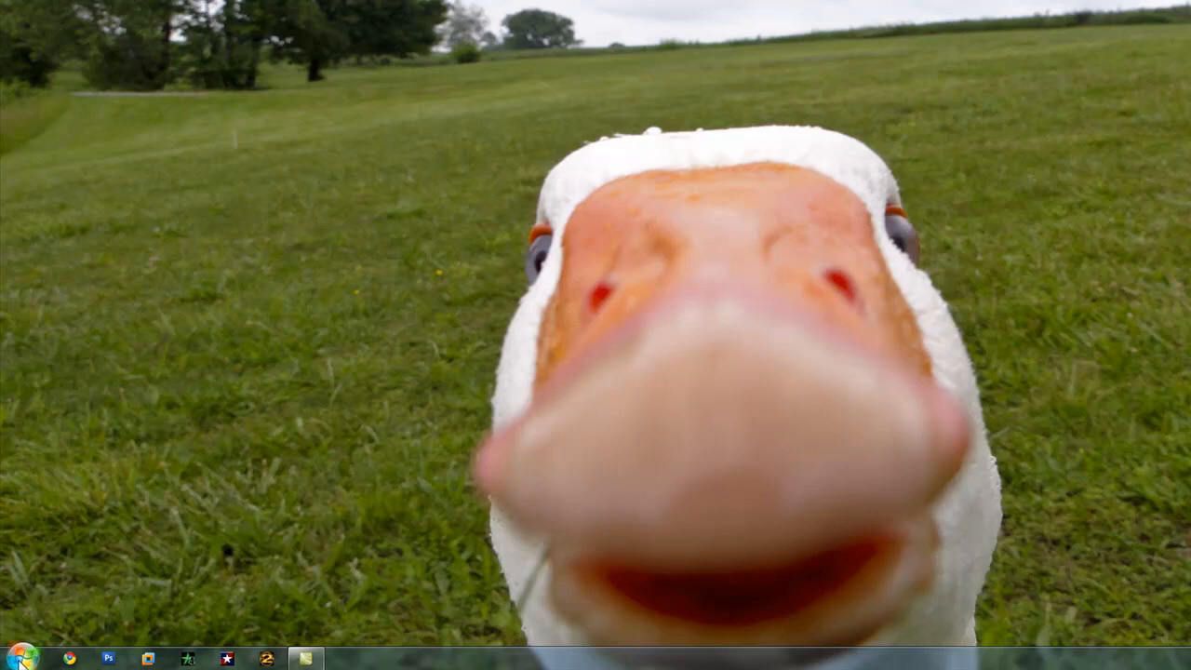
Launch Microsoft Office PowerPoint 2007 from the Start menu with a blank presentation
{"action": "left_click", "coordinate": [15, 659]}
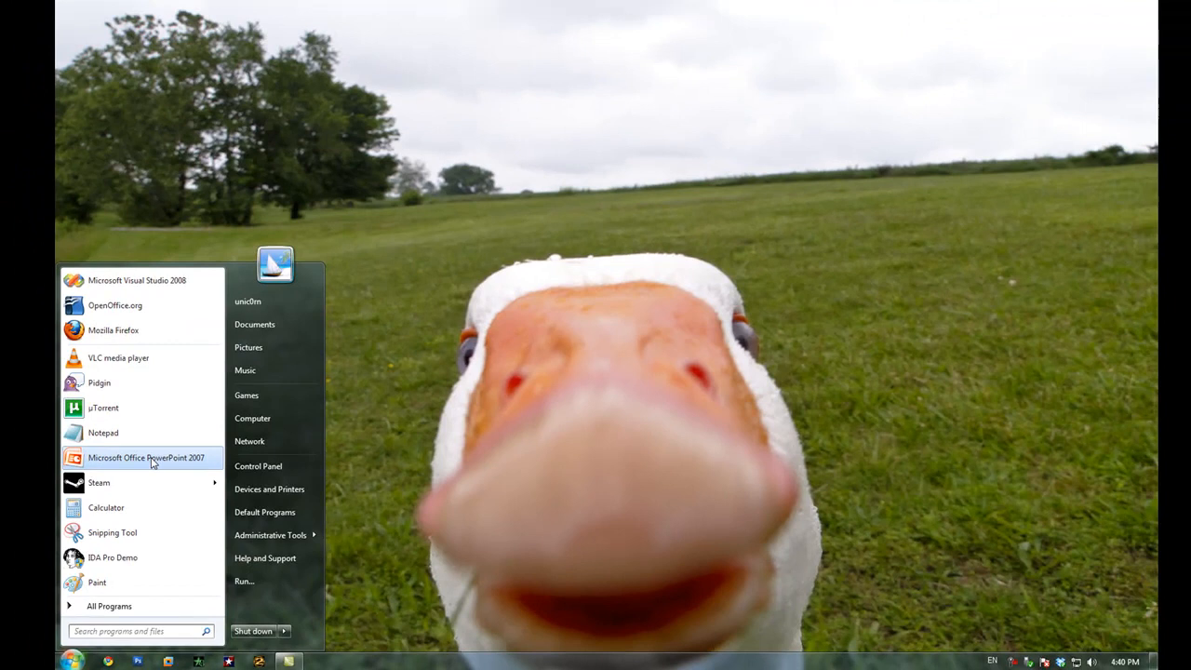
{"action": "left_click", "coordinate": [145, 458]}
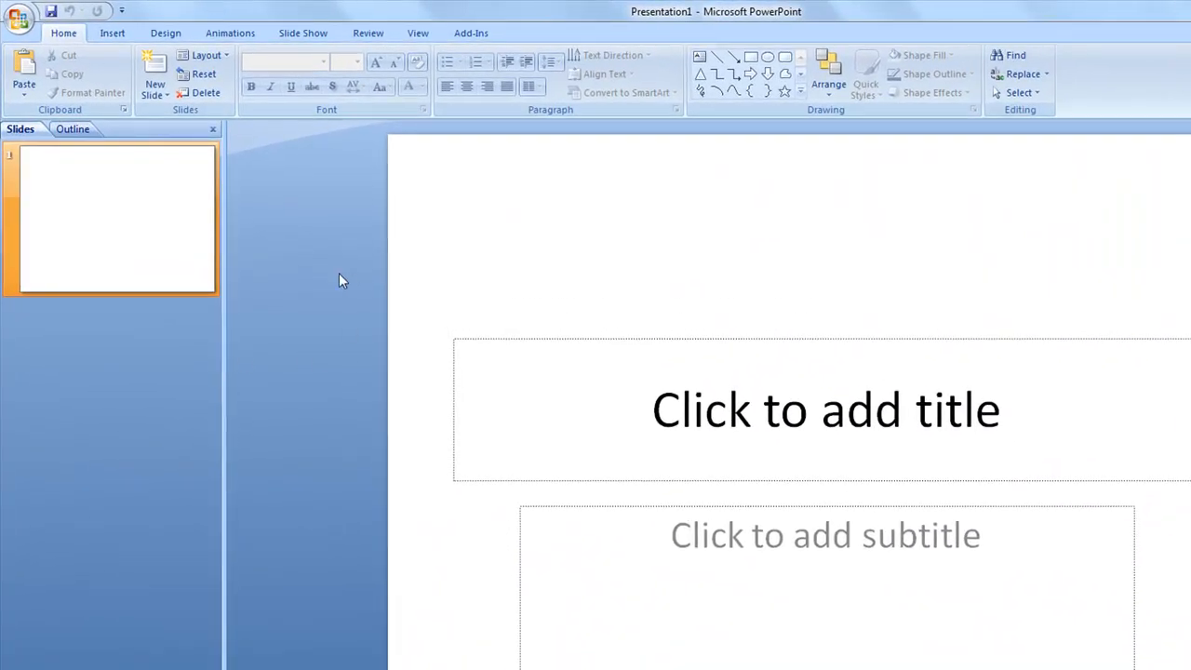
{"action": "mouse_move", "coordinate": [493, 208]}
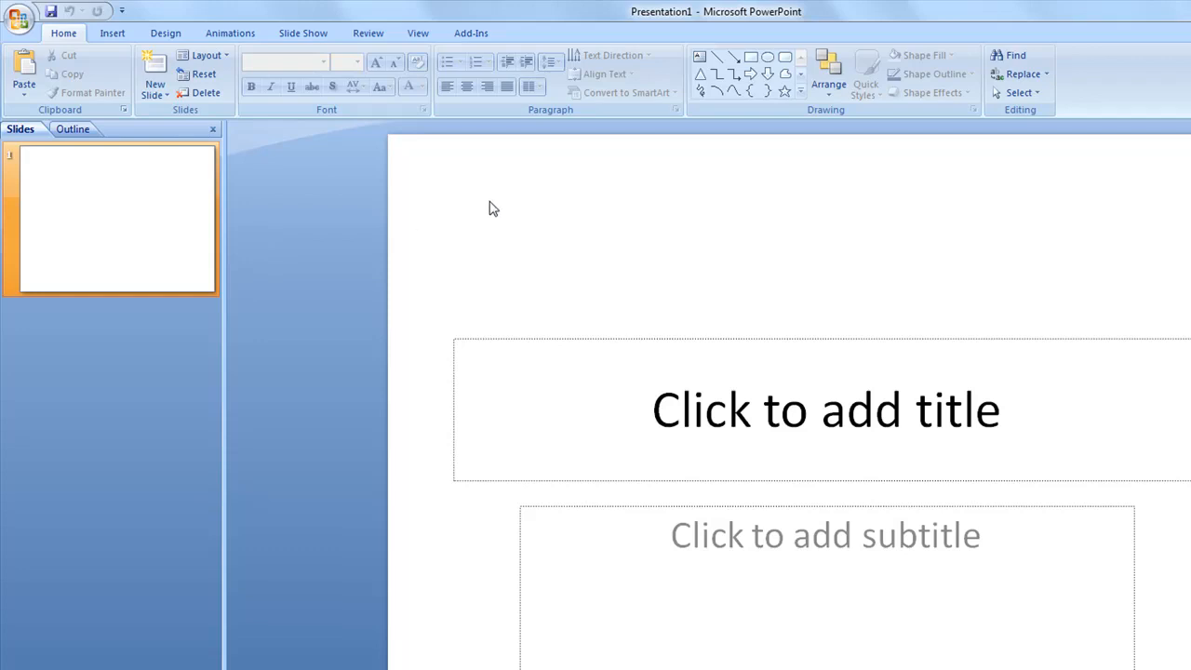
{"action": "mouse_move", "coordinate": [230, 34]}
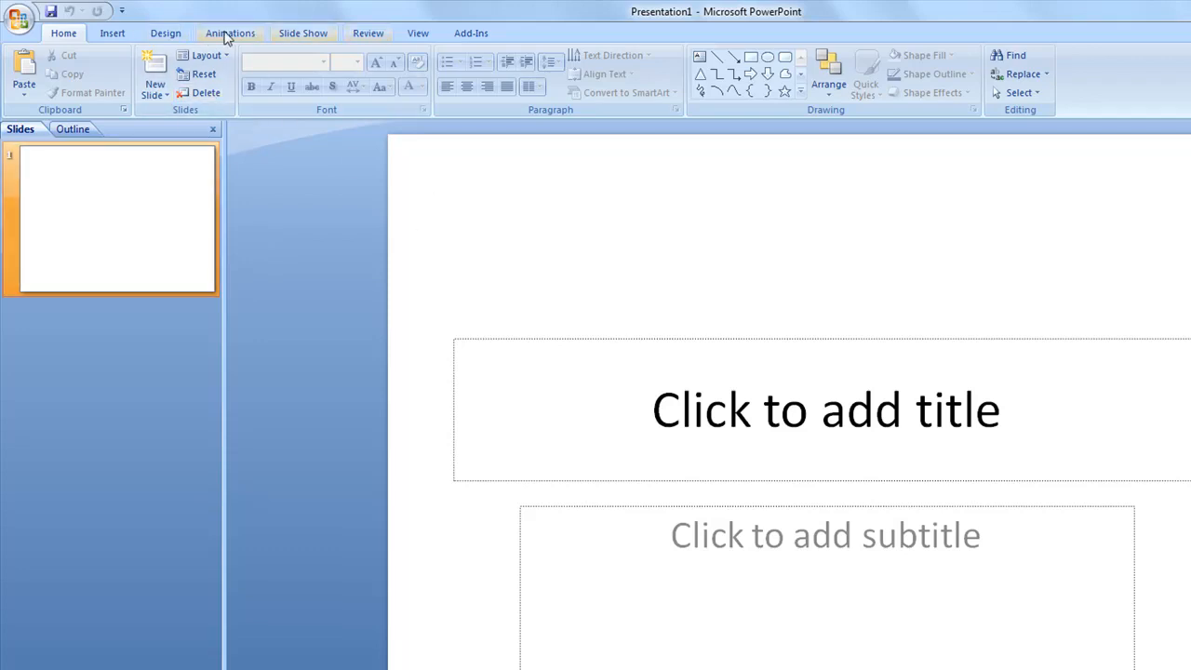
Insert a sound file from Music > Sample Music onto the slide, set to play automatically
{"action": "left_click", "coordinate": [111, 33]}
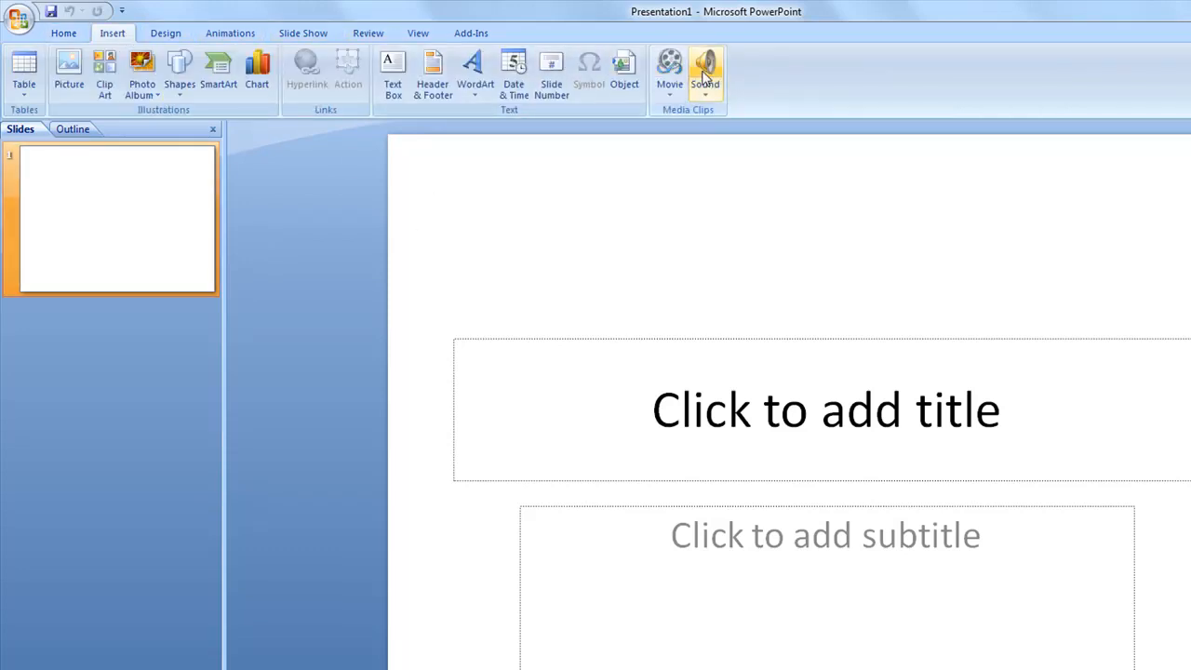
{"action": "left_click", "coordinate": [705, 70]}
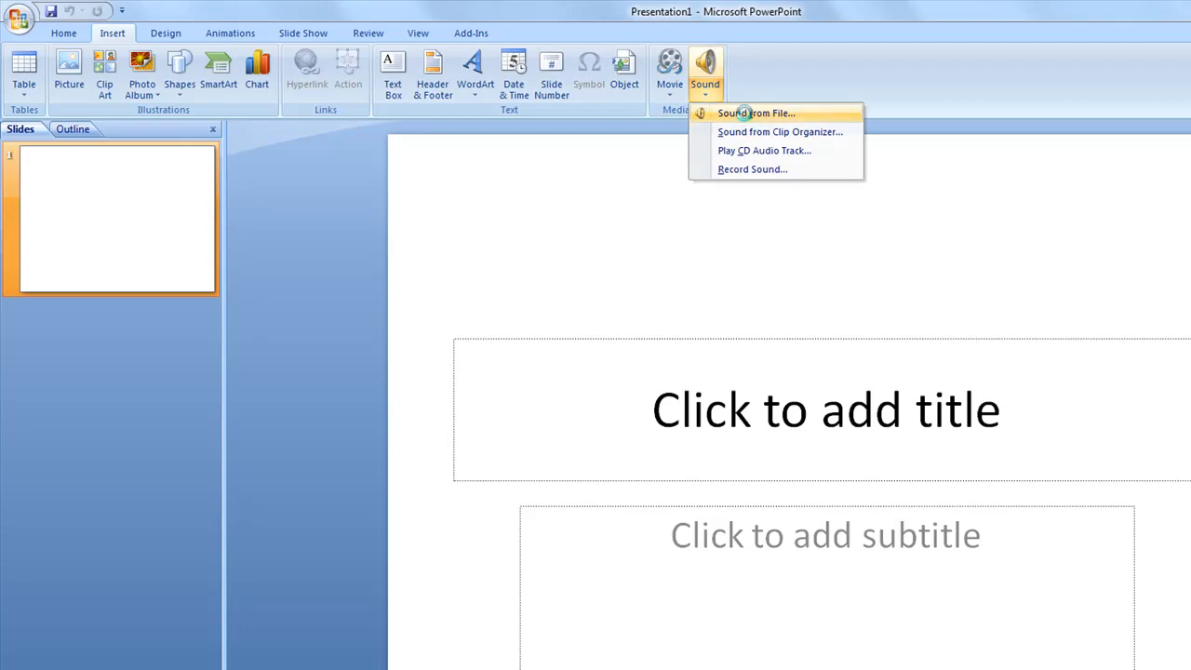
{"action": "left_click", "coordinate": [756, 113]}
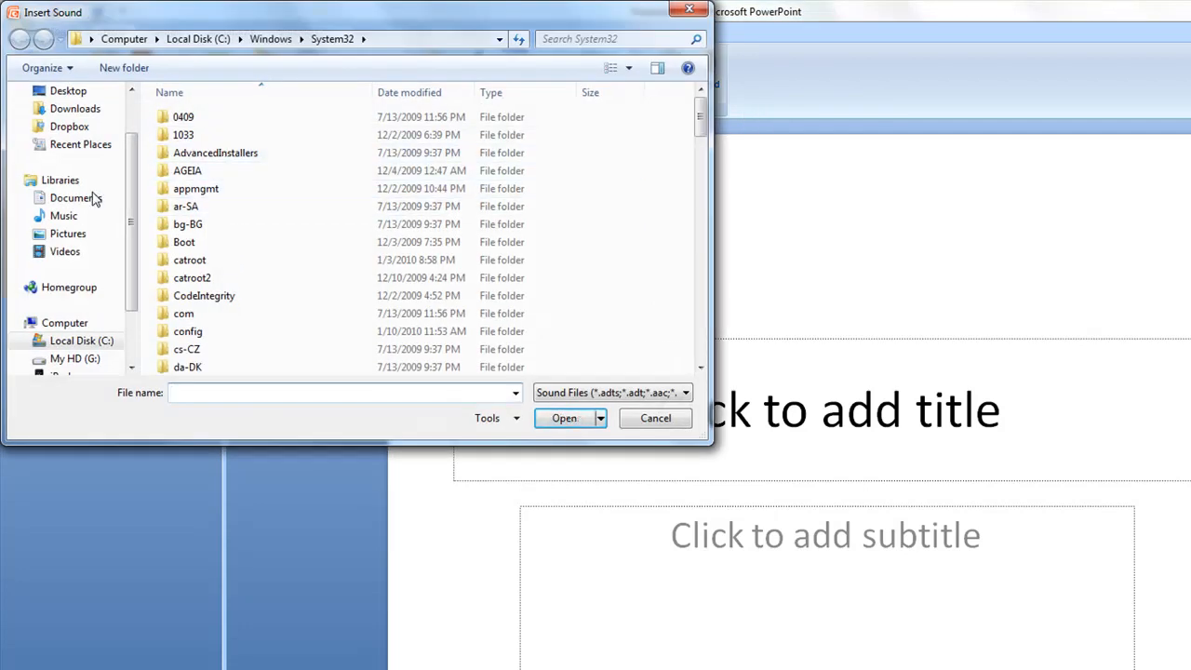
{"action": "left_click", "coordinate": [63, 216]}
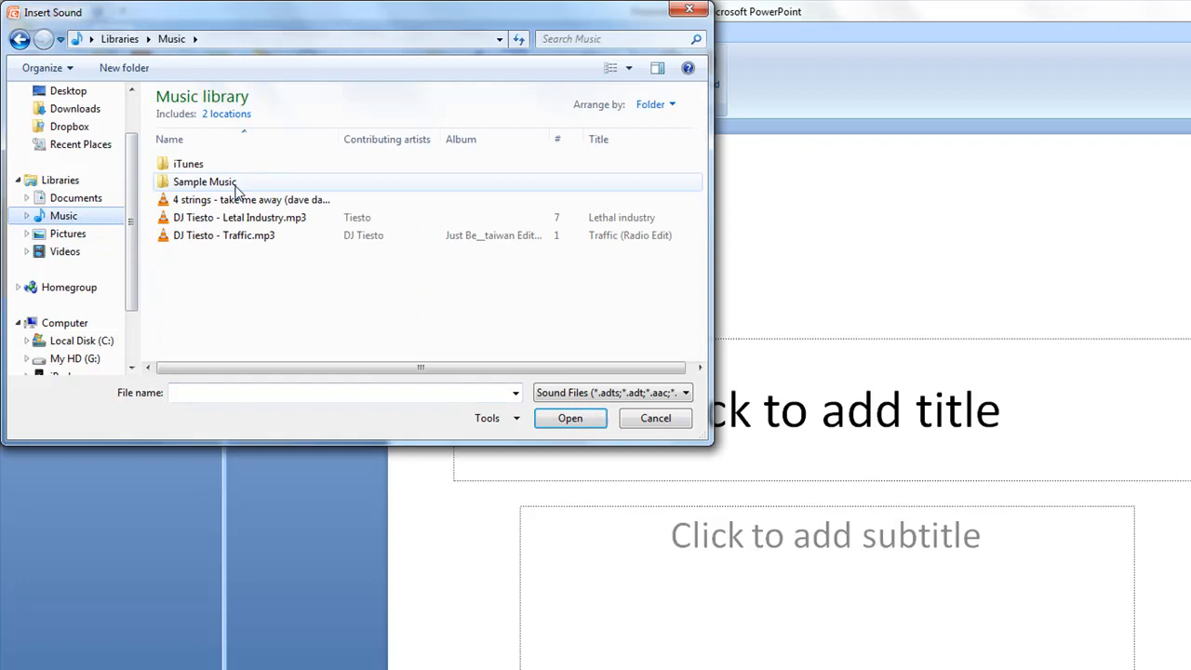
{"action": "left_click", "coordinate": [569, 417]}
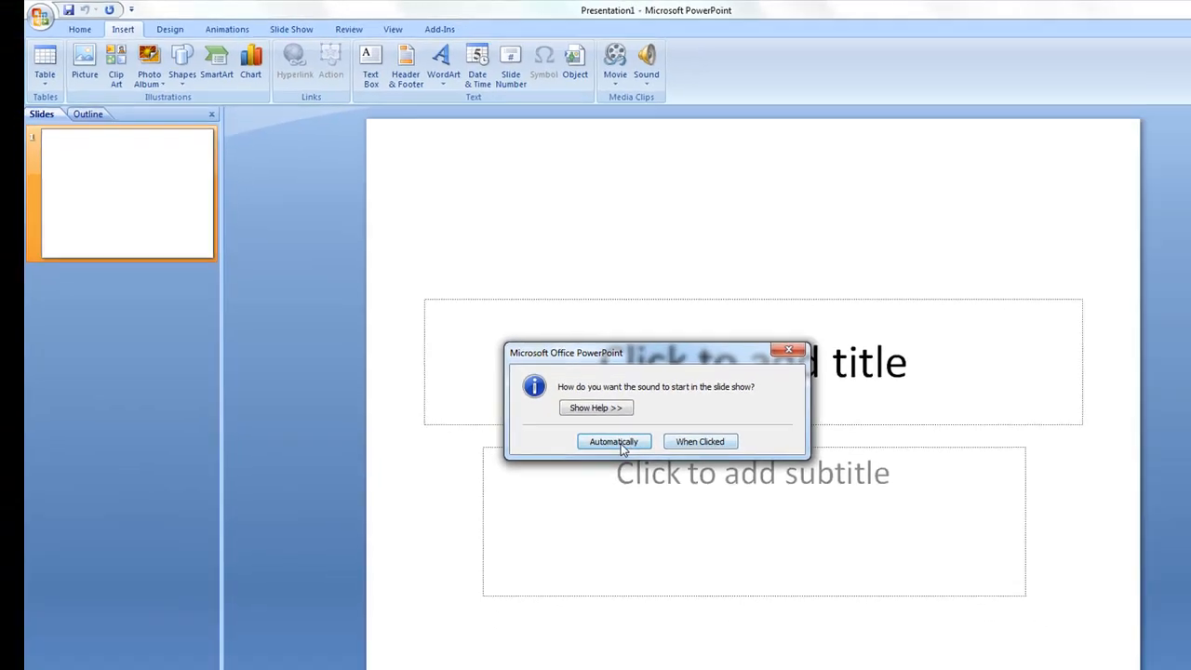
{"action": "left_click", "coordinate": [614, 441]}
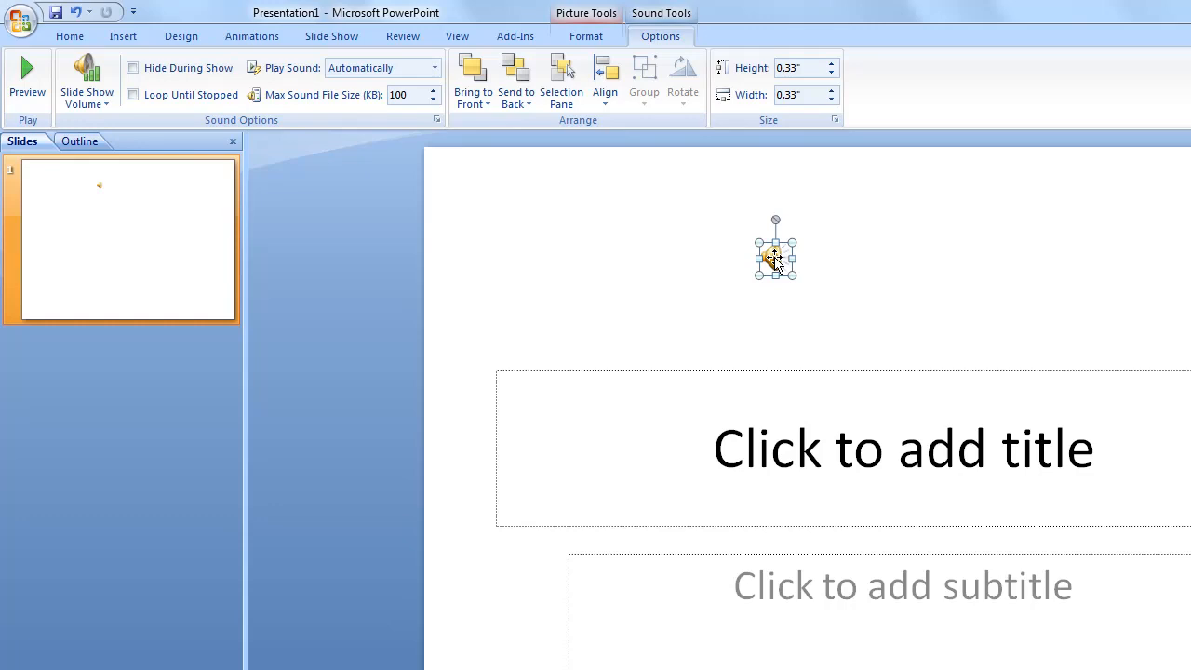
Move the sound icon off the slide's left edge and set it to Hide During Show
{"action": "left_click_drag", "start_coordinate": [774, 257], "coordinate": [369, 242]}
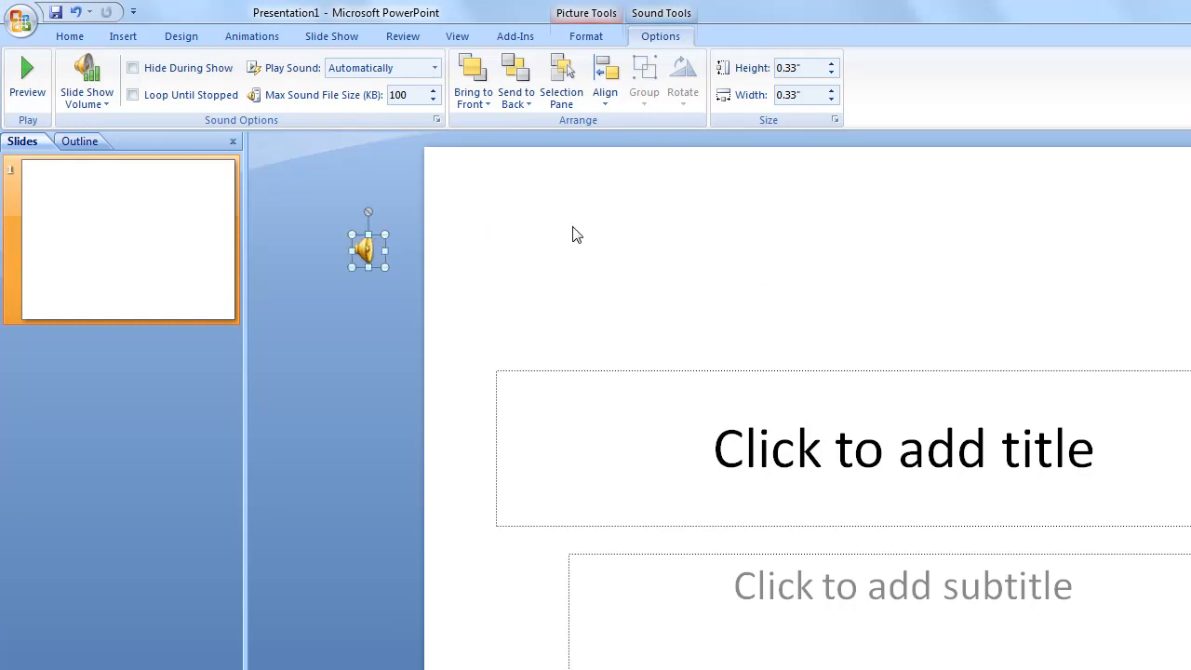
{"action": "mouse_move", "coordinate": [518, 309]}
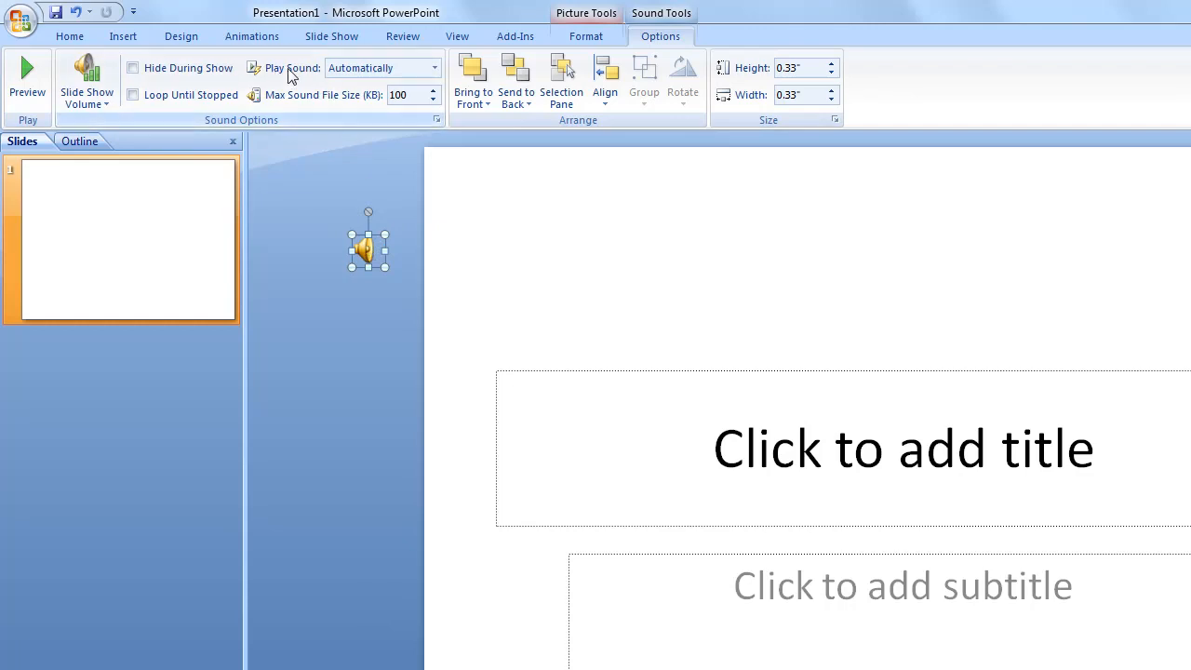
{"action": "left_click", "coordinate": [433, 67]}
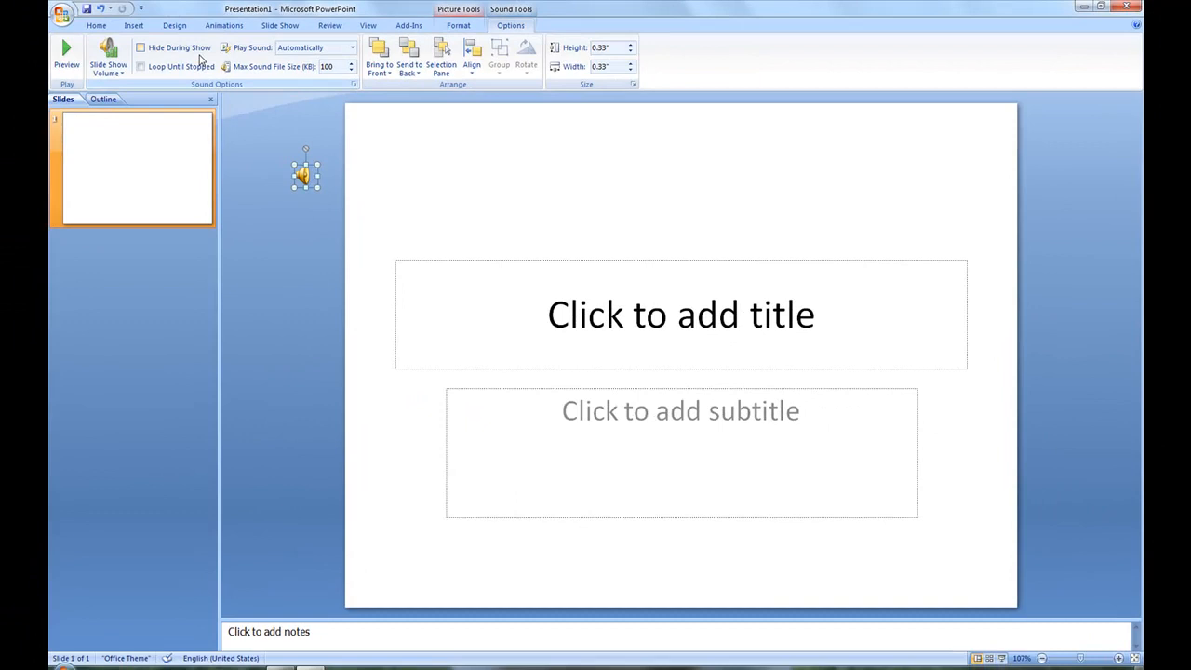
{"action": "left_click", "coordinate": [141, 48]}
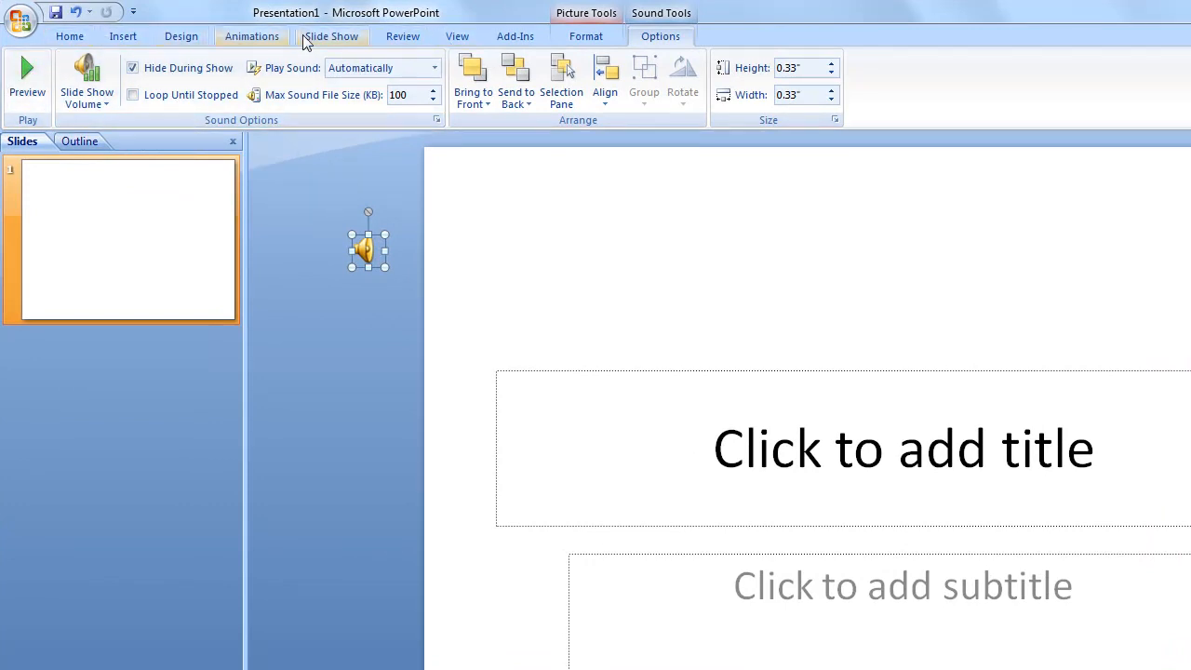
Switch the ribbon to the View tab's presentation view commands
{"action": "left_click", "coordinate": [458, 35]}
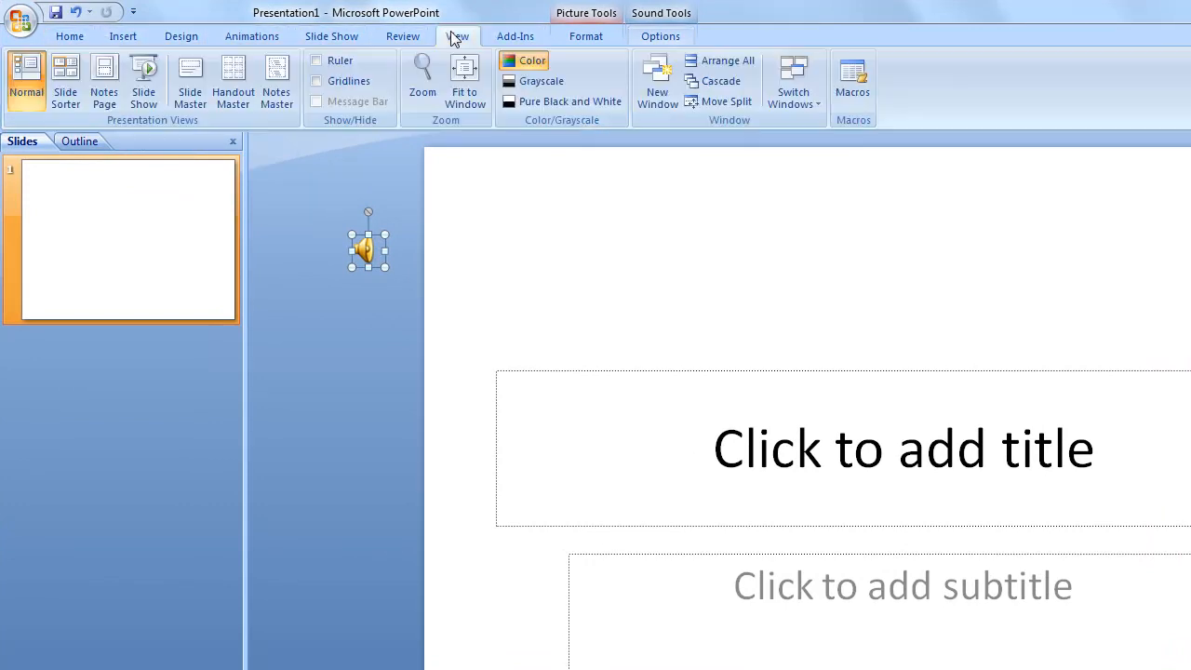
{"action": "left_click", "coordinate": [1152, 11]}
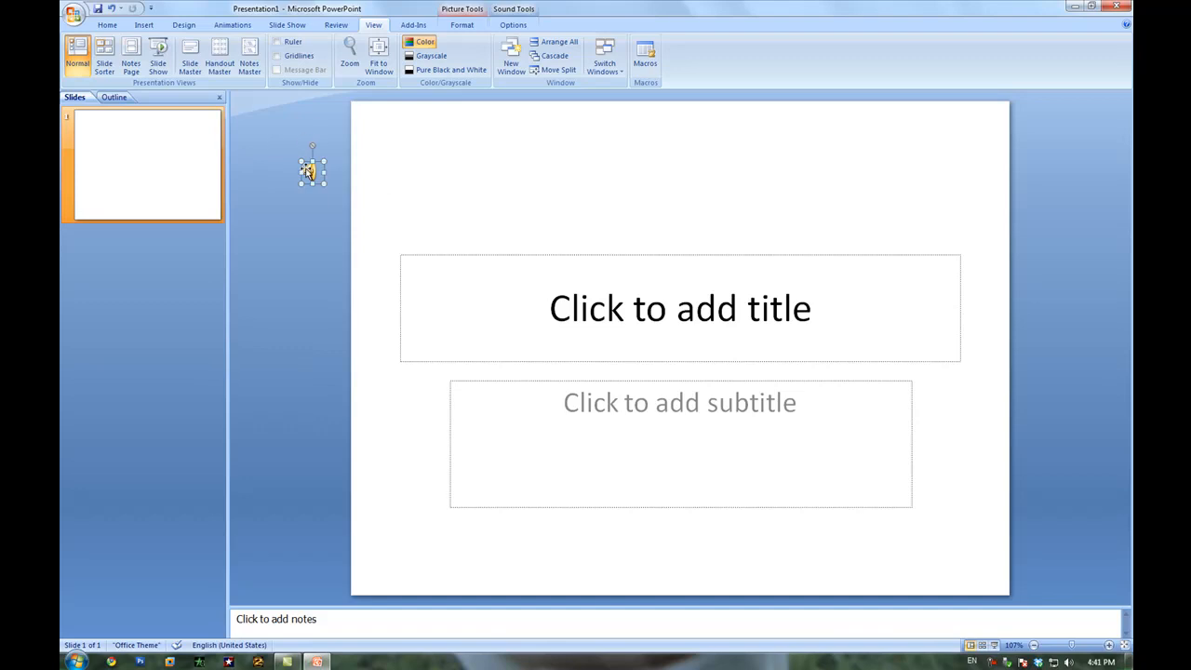
Create a new blank presentation (Presentation2) from the Office button's New dialog
{"action": "left_click", "coordinate": [73, 11]}
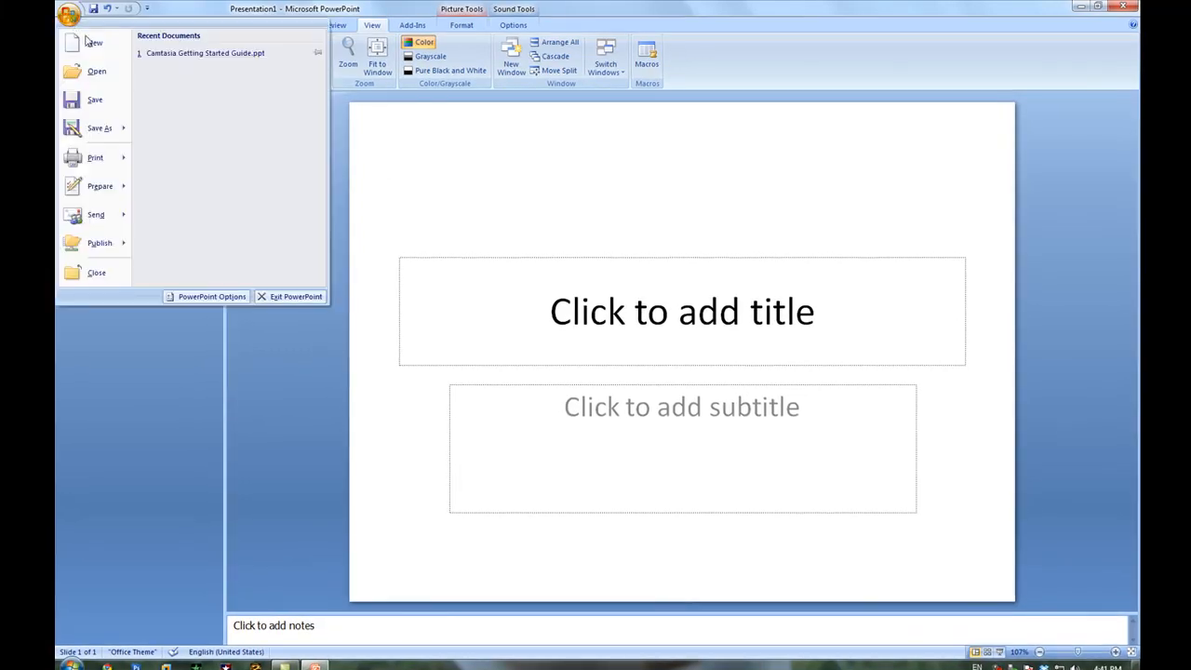
{"action": "left_click", "coordinate": [93, 41]}
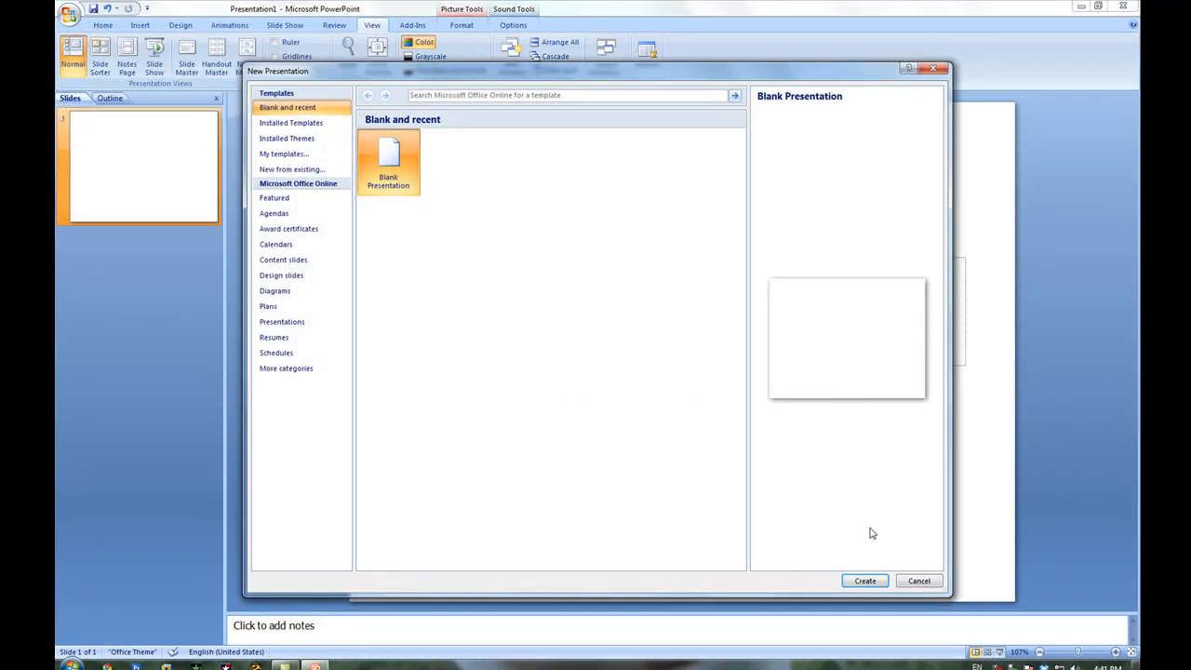
{"action": "left_click", "coordinate": [863, 580]}
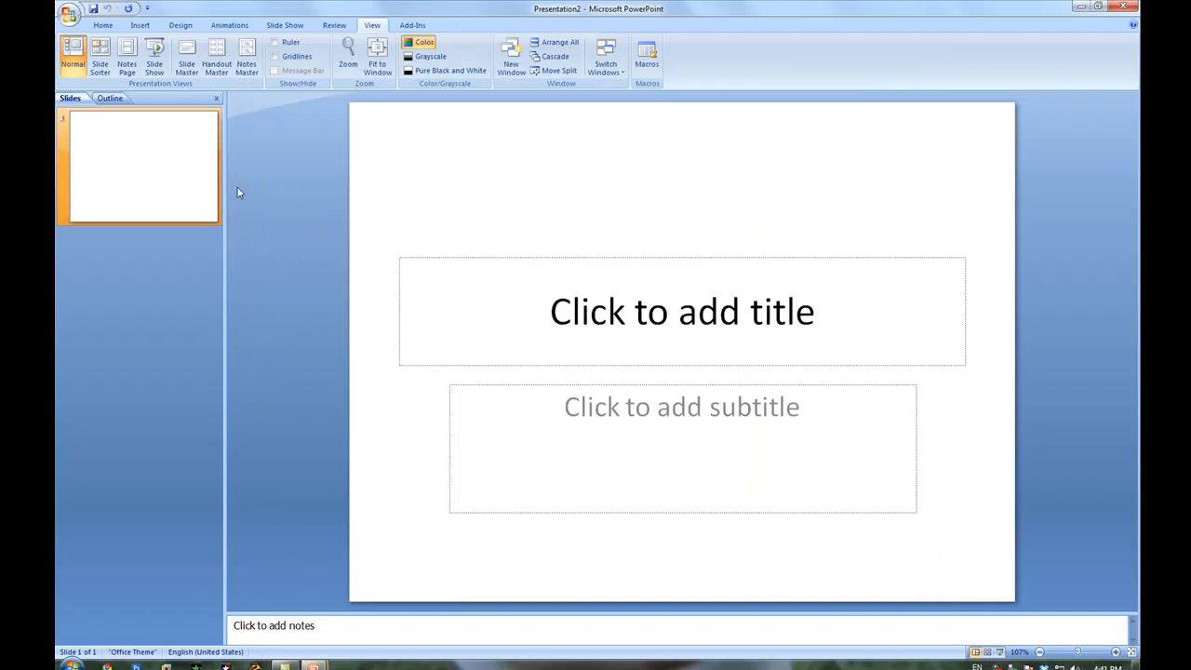
{"action": "mouse_move", "coordinate": [207, 115]}
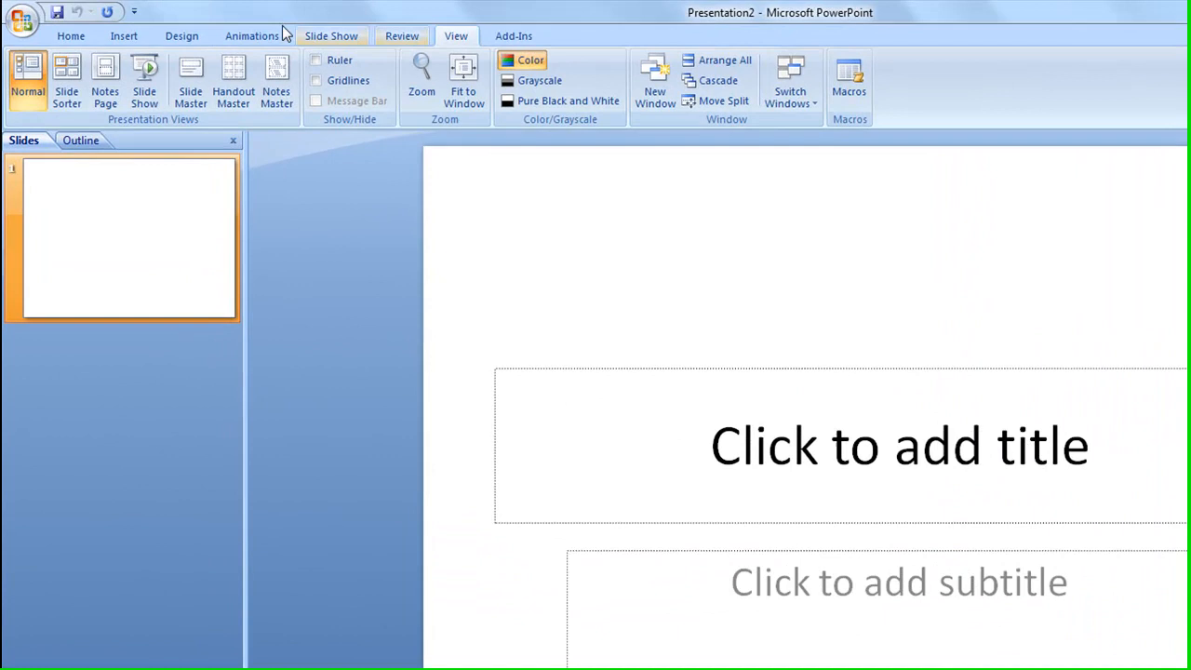
Insert the Wildlife.wmv sample video onto the slide, set to play automatically
{"action": "left_click", "coordinate": [123, 35]}
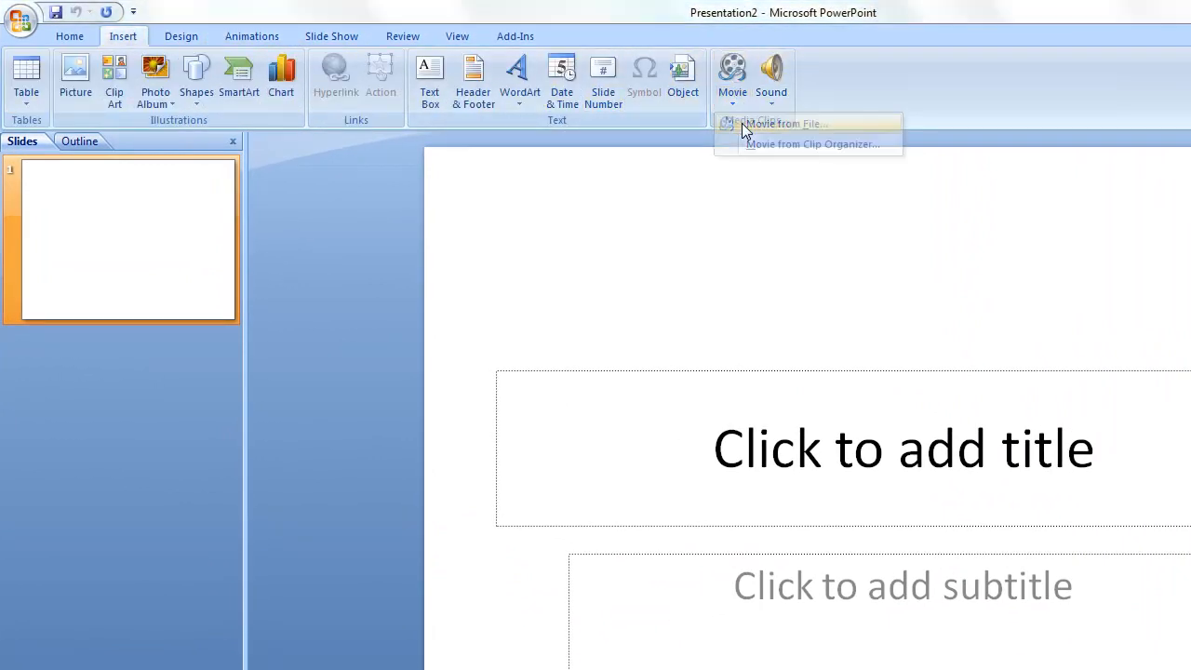
{"action": "left_click", "coordinate": [786, 123]}
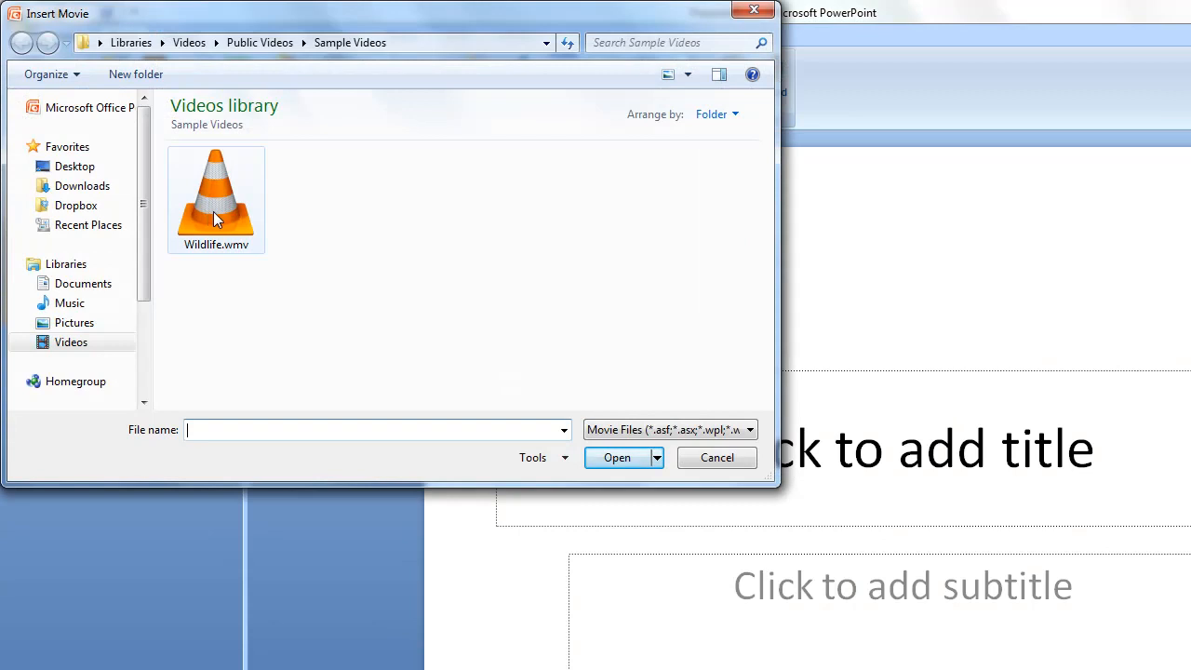
{"action": "left_click", "coordinate": [216, 196]}
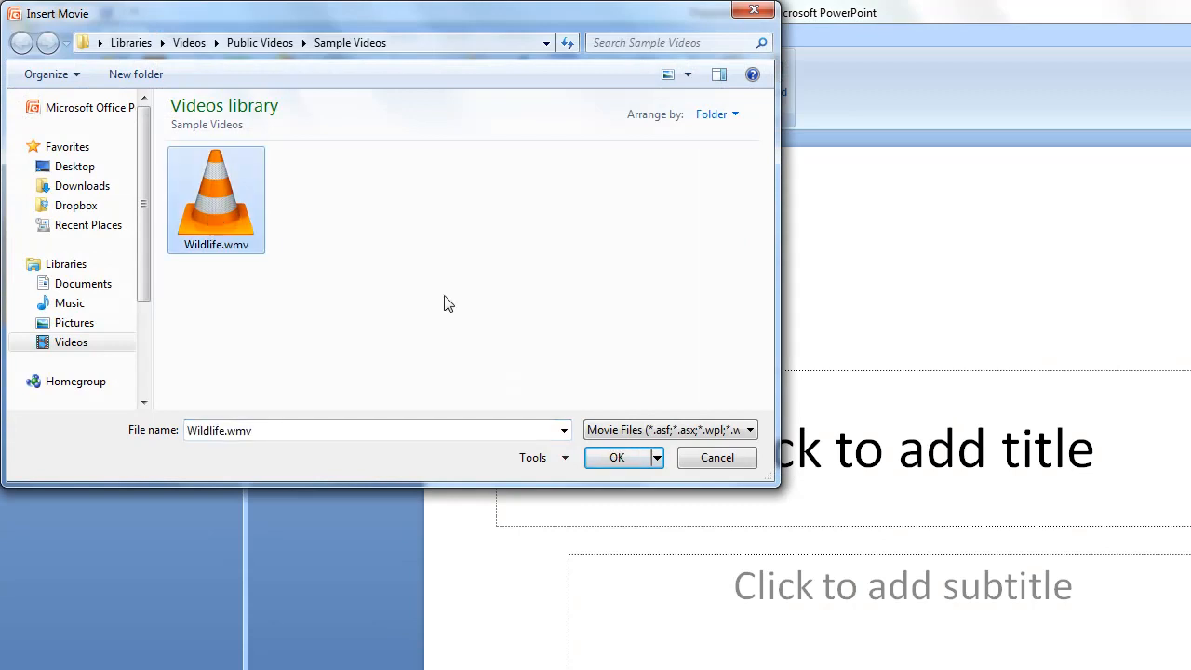
{"action": "left_click", "coordinate": [616, 458]}
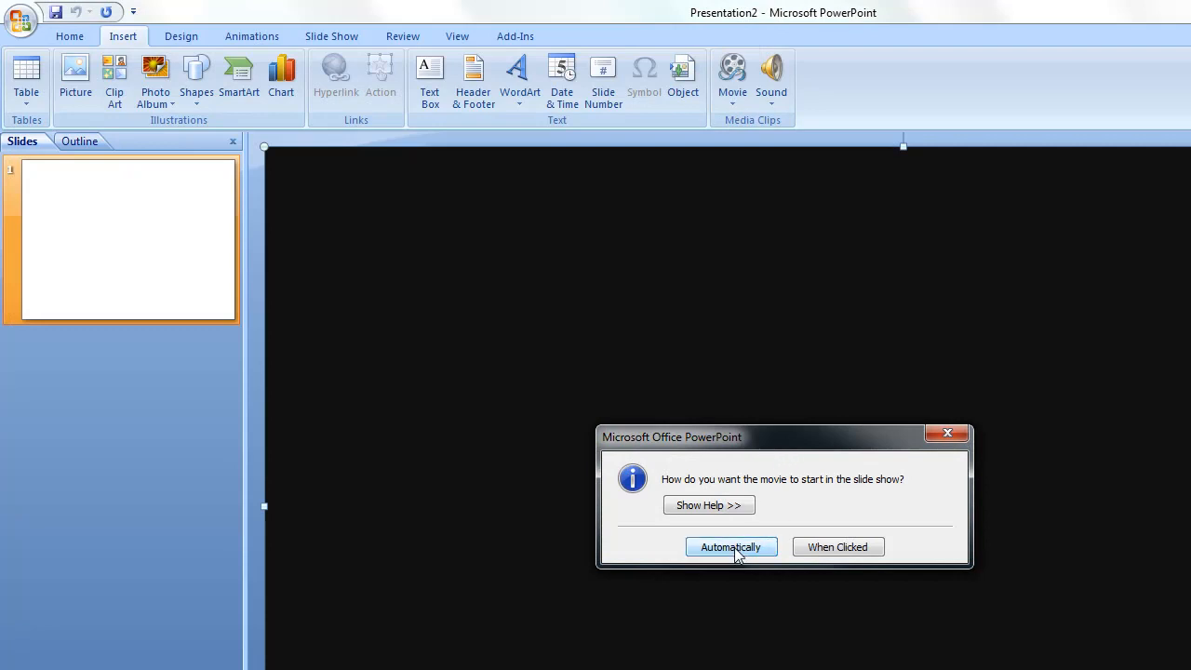
{"action": "mouse_move", "coordinate": [761, 551]}
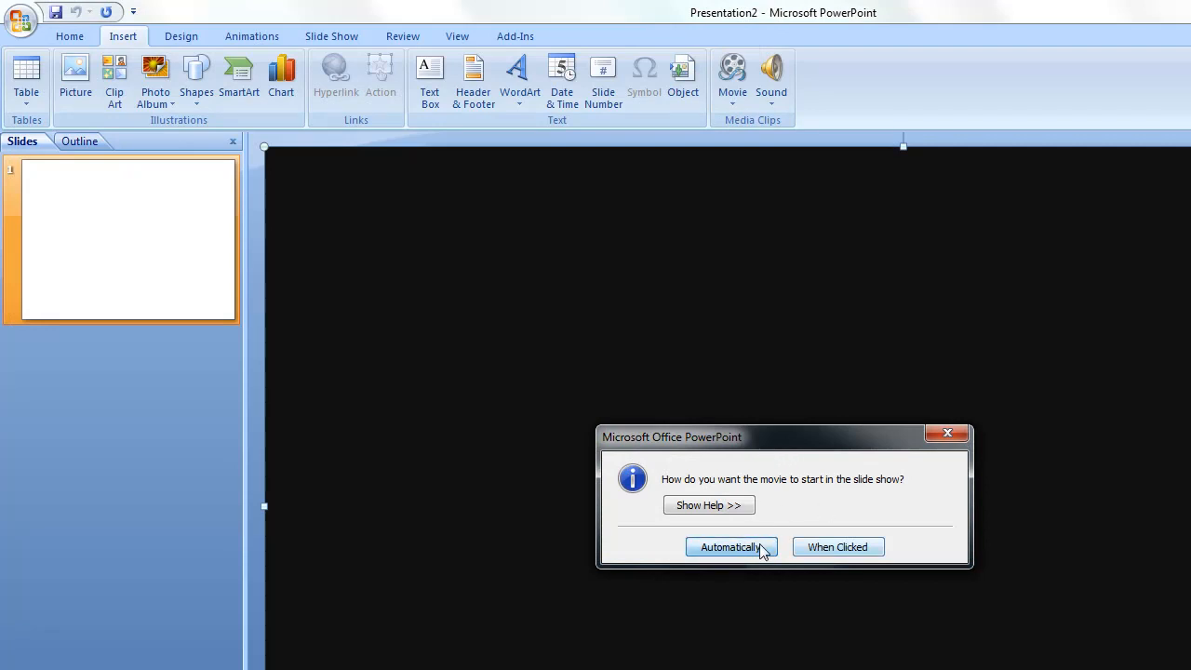
{"action": "left_click", "coordinate": [730, 547]}
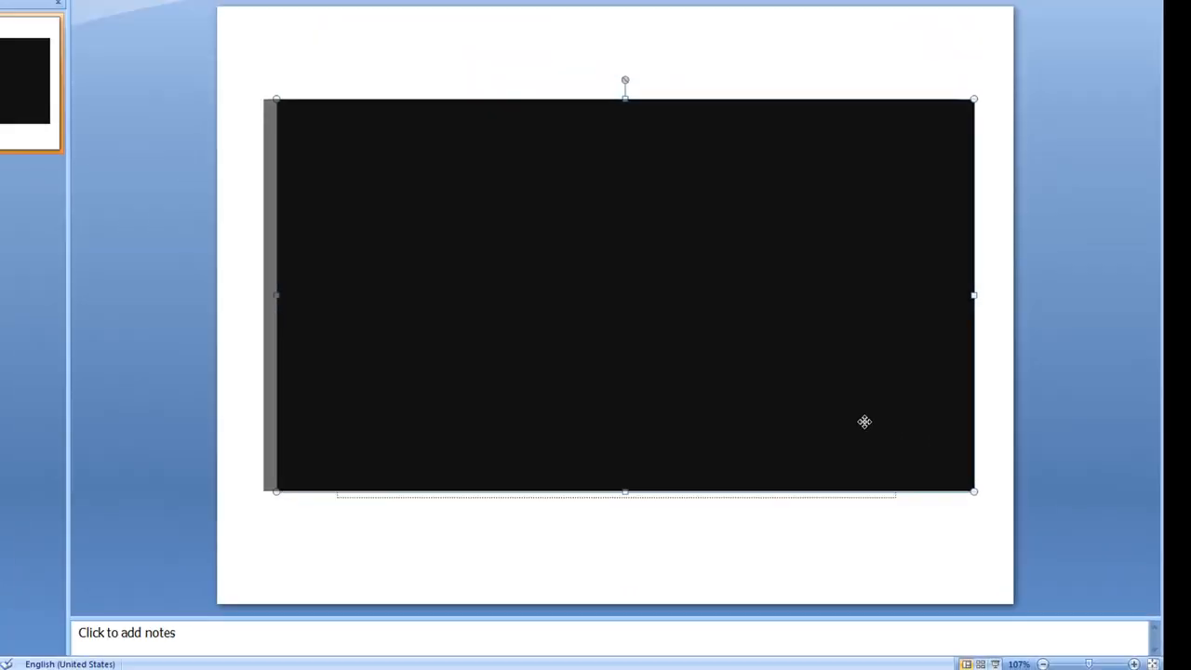
Align the inserted movie on the slide, then show the View tab commands
{"action": "left_click", "coordinate": [476, 55]}
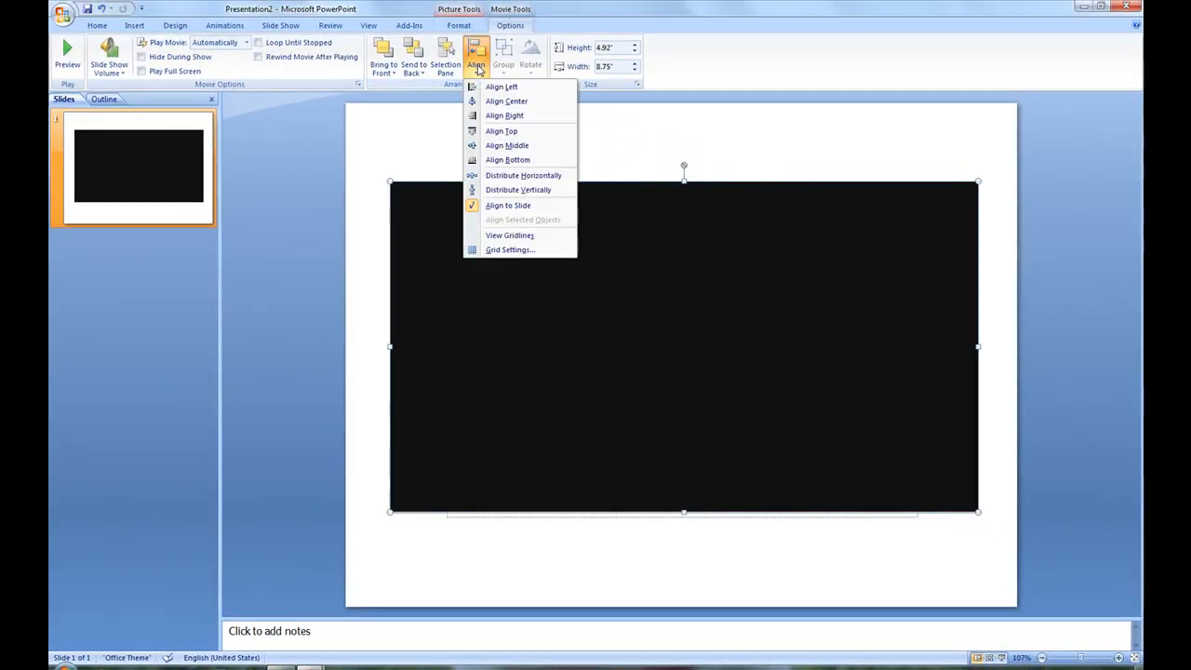
{"action": "left_click", "coordinate": [506, 101]}
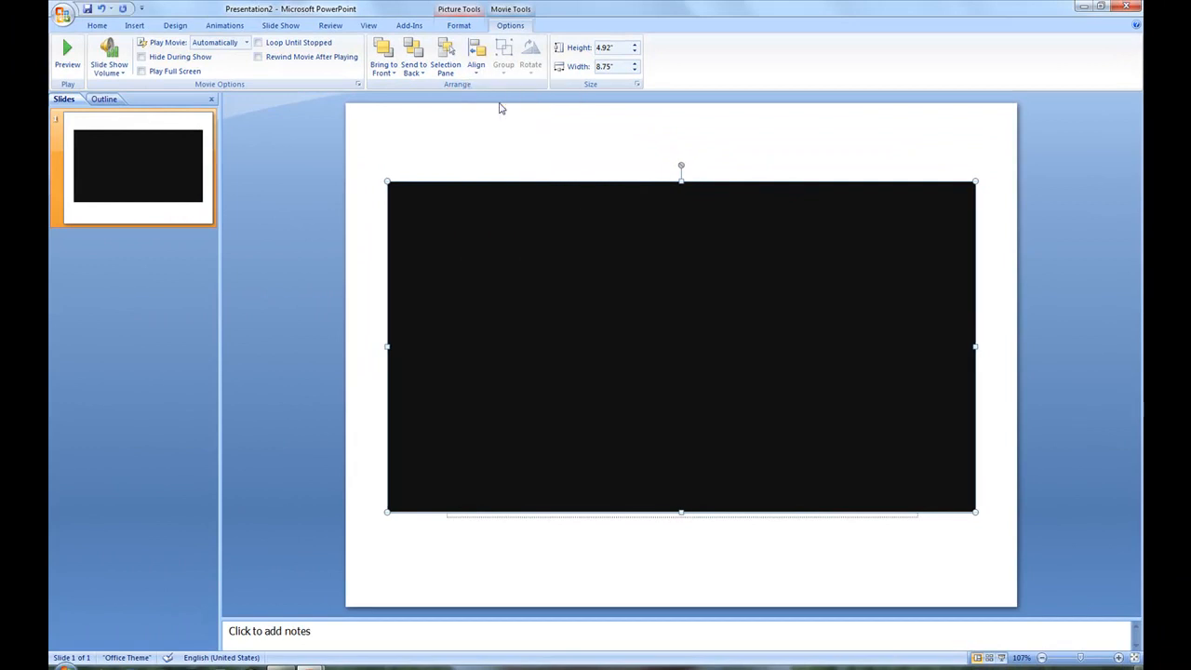
{"action": "left_click", "coordinate": [476, 56]}
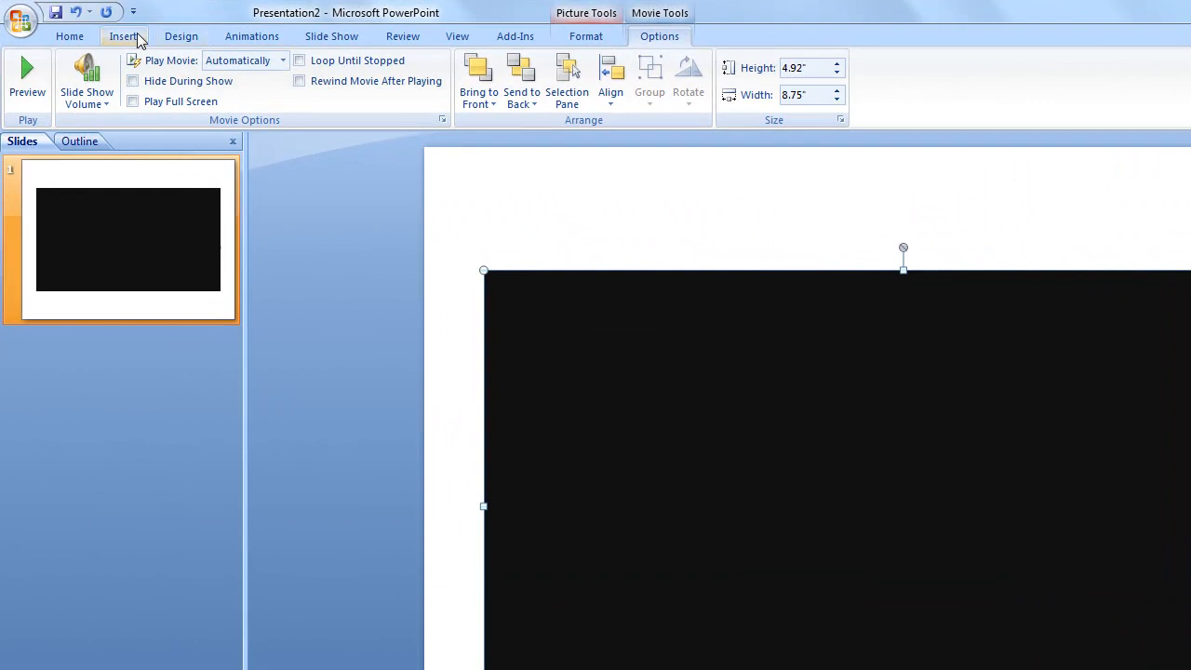
{"action": "left_click", "coordinate": [456, 36]}
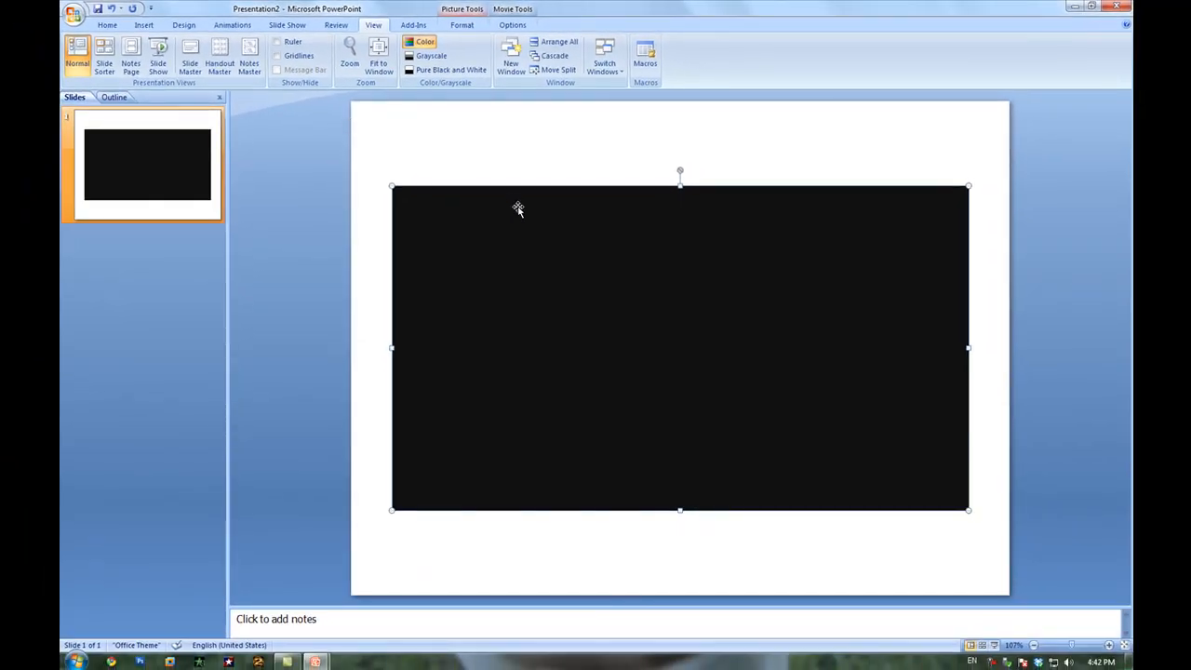
{"action": "mouse_move", "coordinate": [569, 305]}
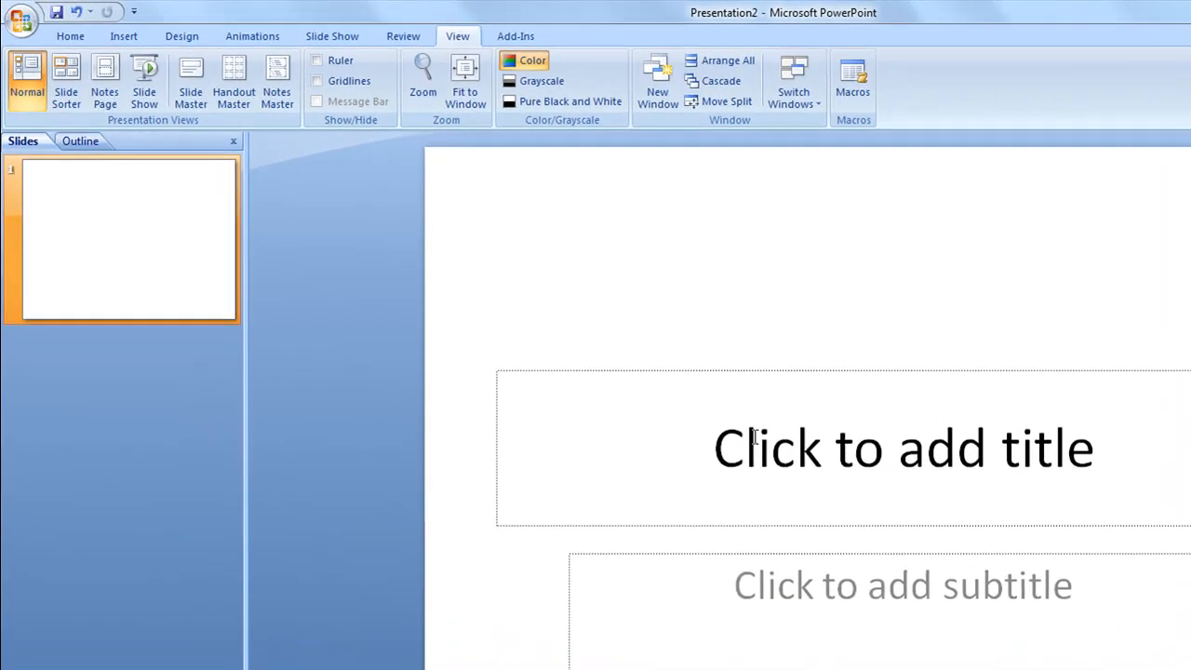
{"action": "mouse_move", "coordinate": [781, 361]}
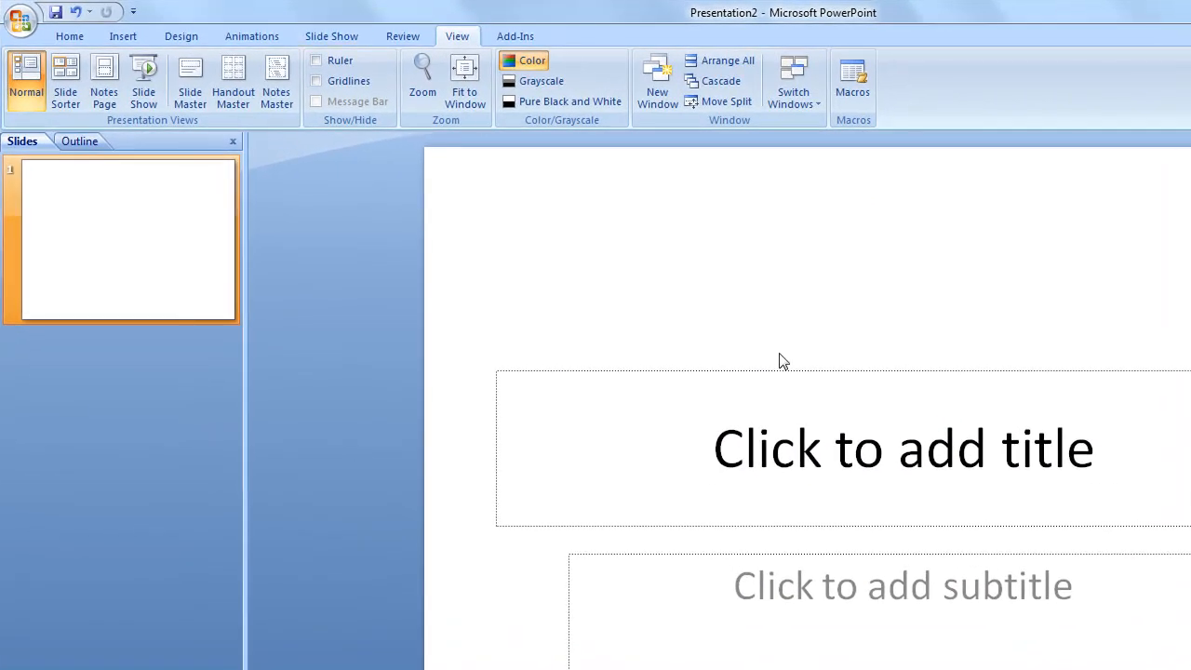
{"action": "mouse_move", "coordinate": [499, 363]}
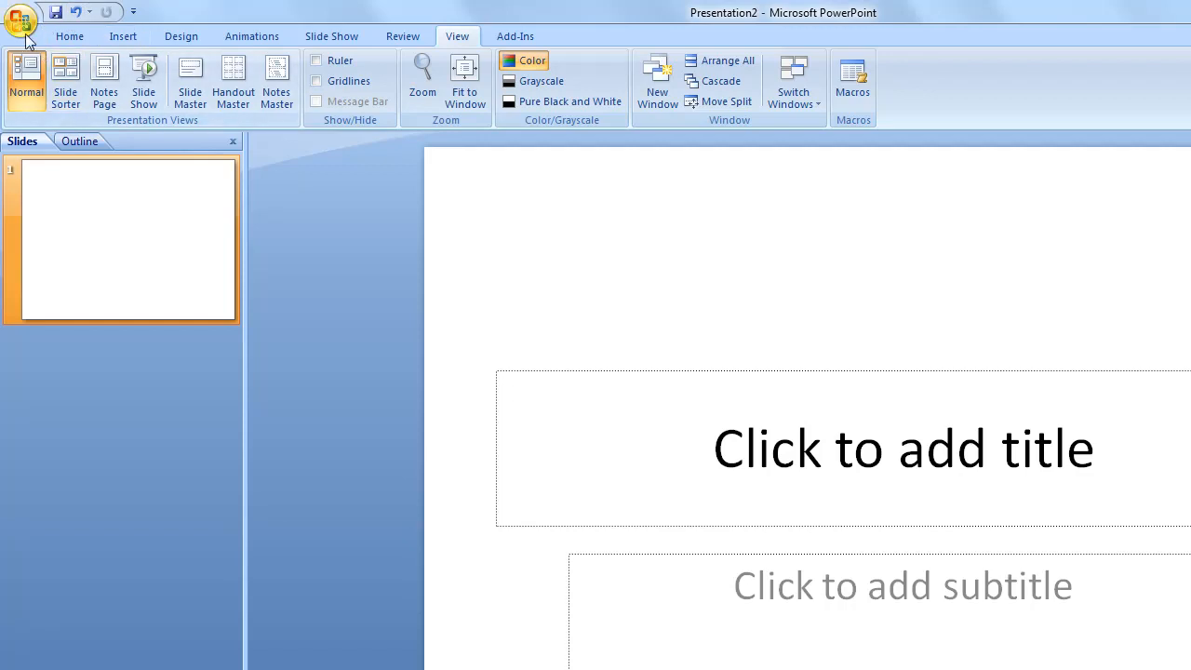
Enable 'Show Developer tab in the Ribbon' in PowerPoint Options
{"action": "left_click", "coordinate": [20, 20]}
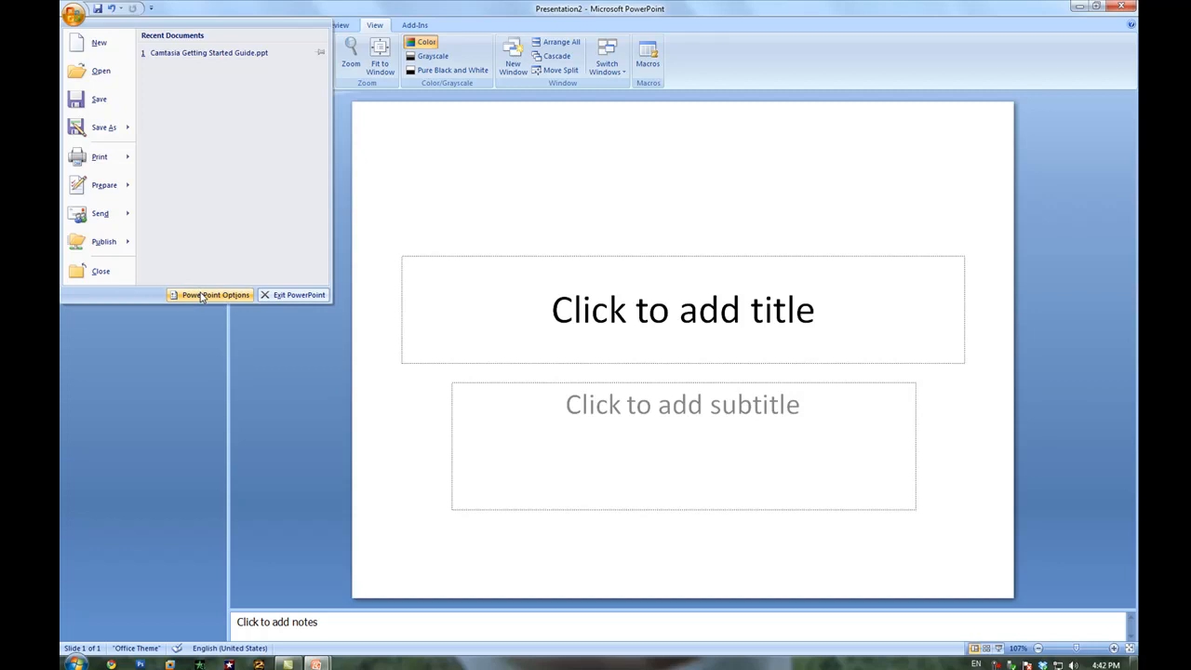
{"action": "left_click", "coordinate": [216, 294]}
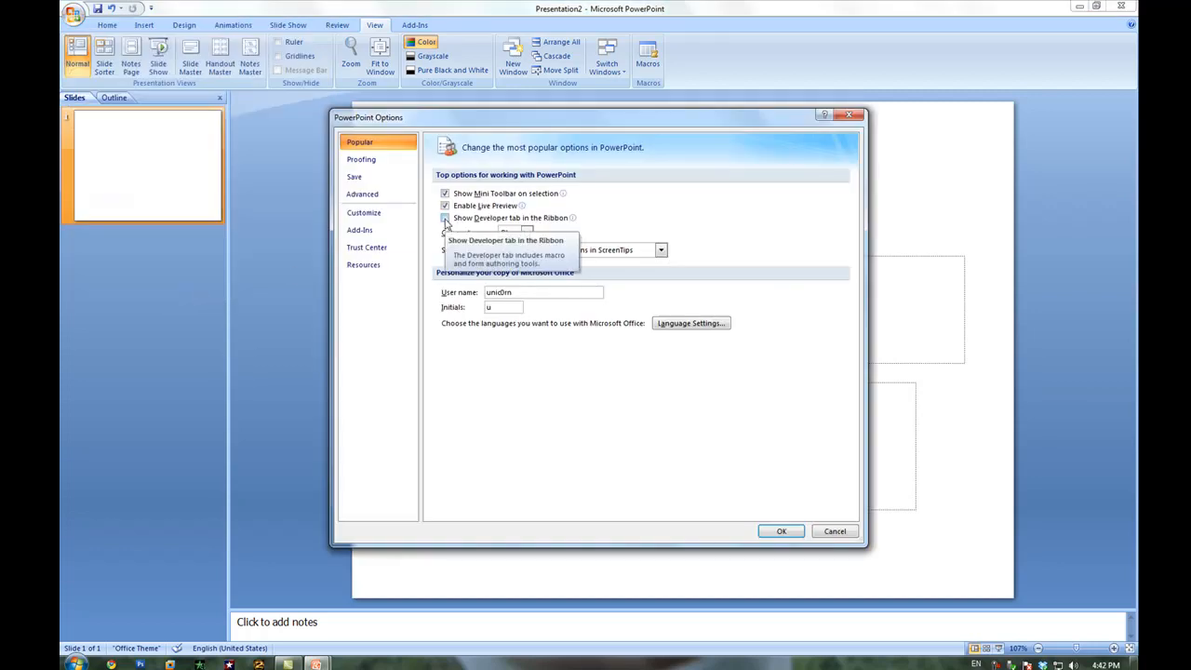
{"action": "left_click", "coordinate": [781, 530]}
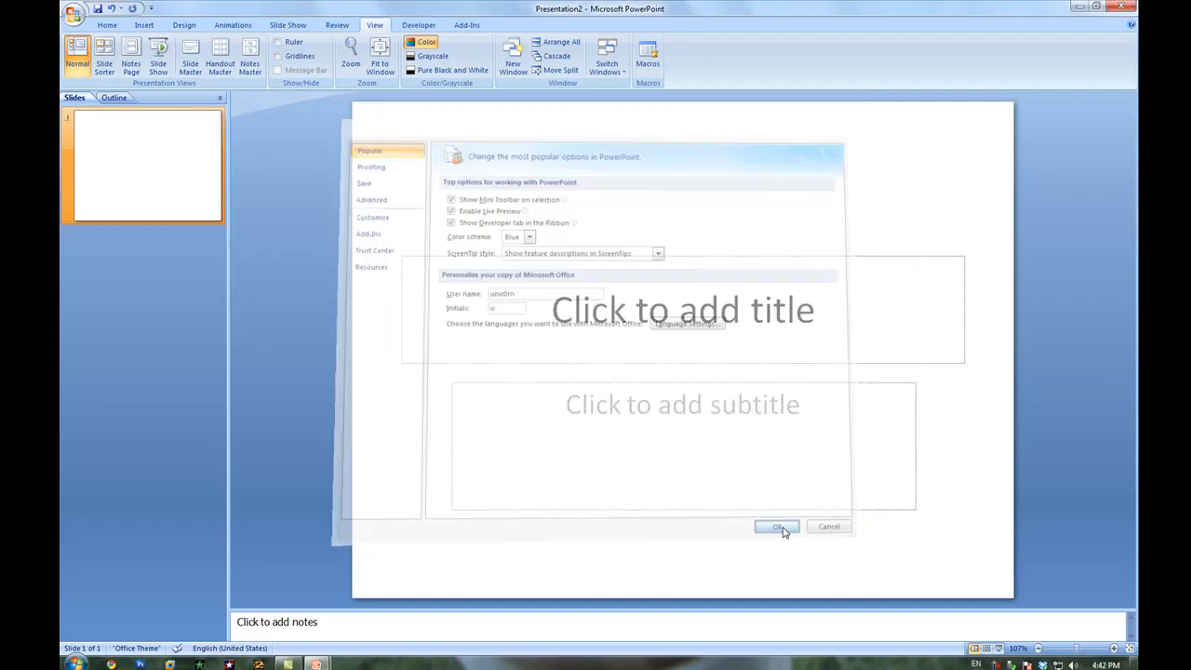
{"action": "left_click", "coordinate": [778, 526]}
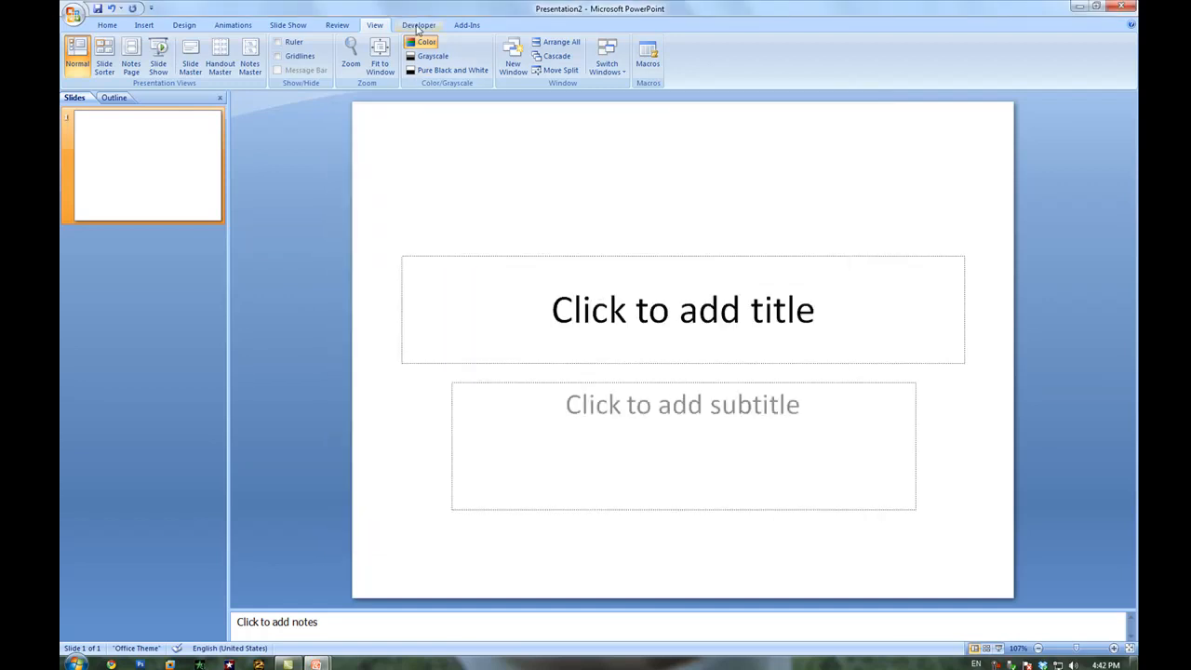
Choose the Shockwave Flash Object control from the Developer tab's More Controls list
{"action": "left_click", "coordinate": [416, 26]}
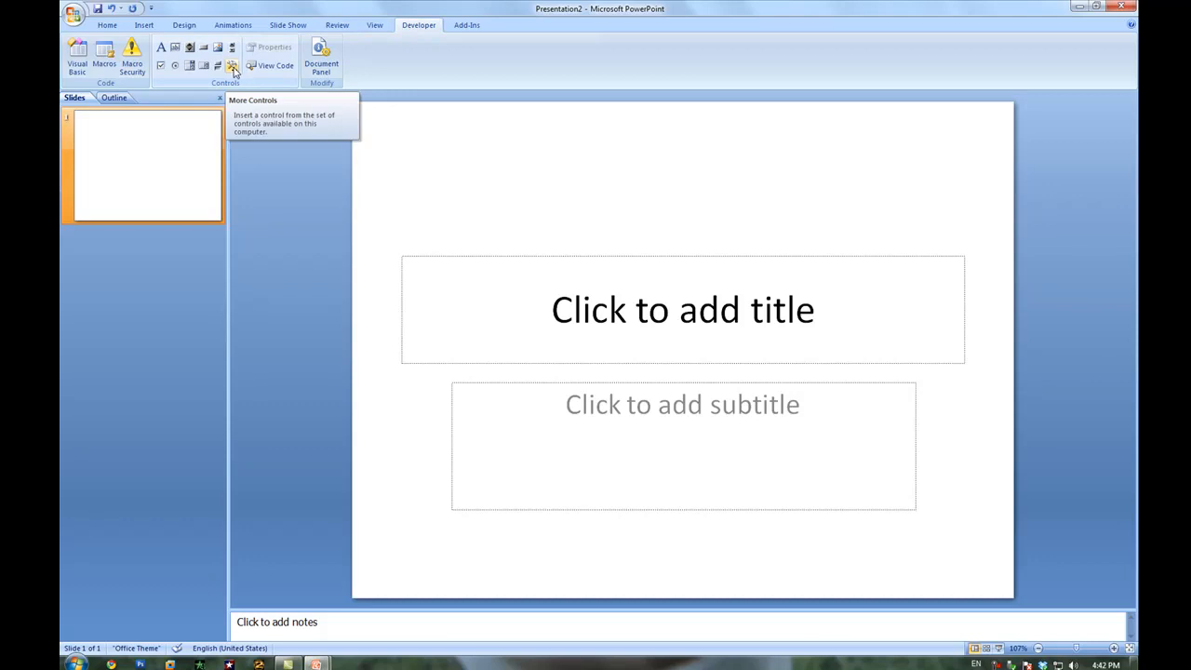
{"action": "left_click", "coordinate": [230, 65]}
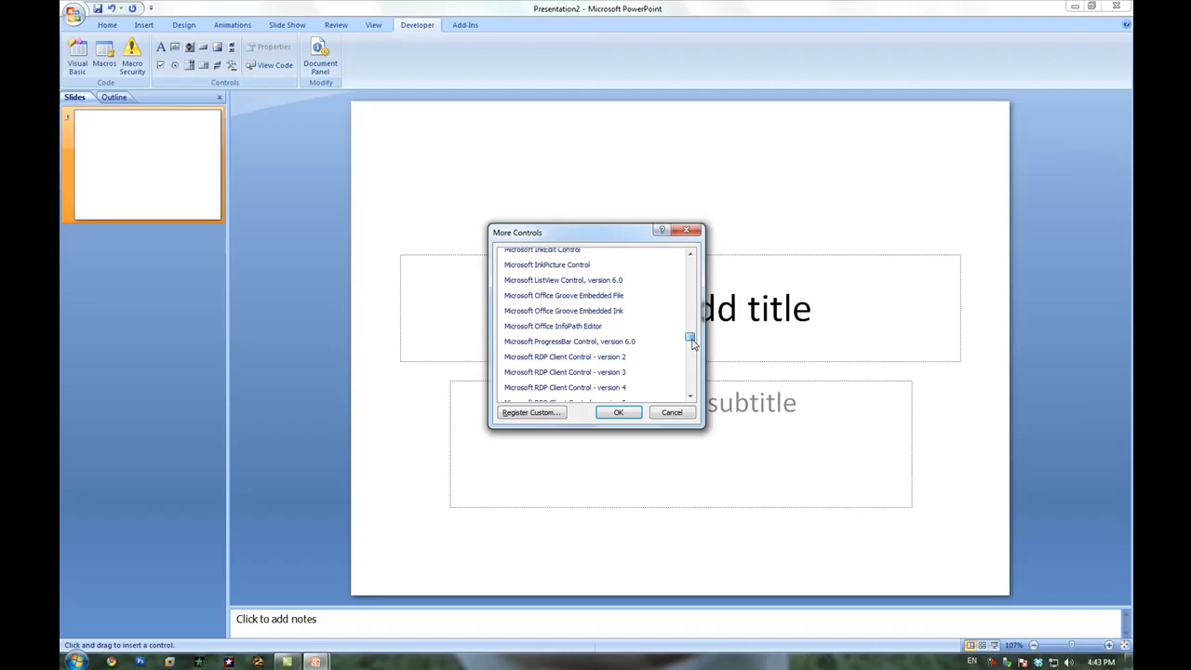
{"action": "scroll", "scroll_direction": "down", "scroll_amount": 3}
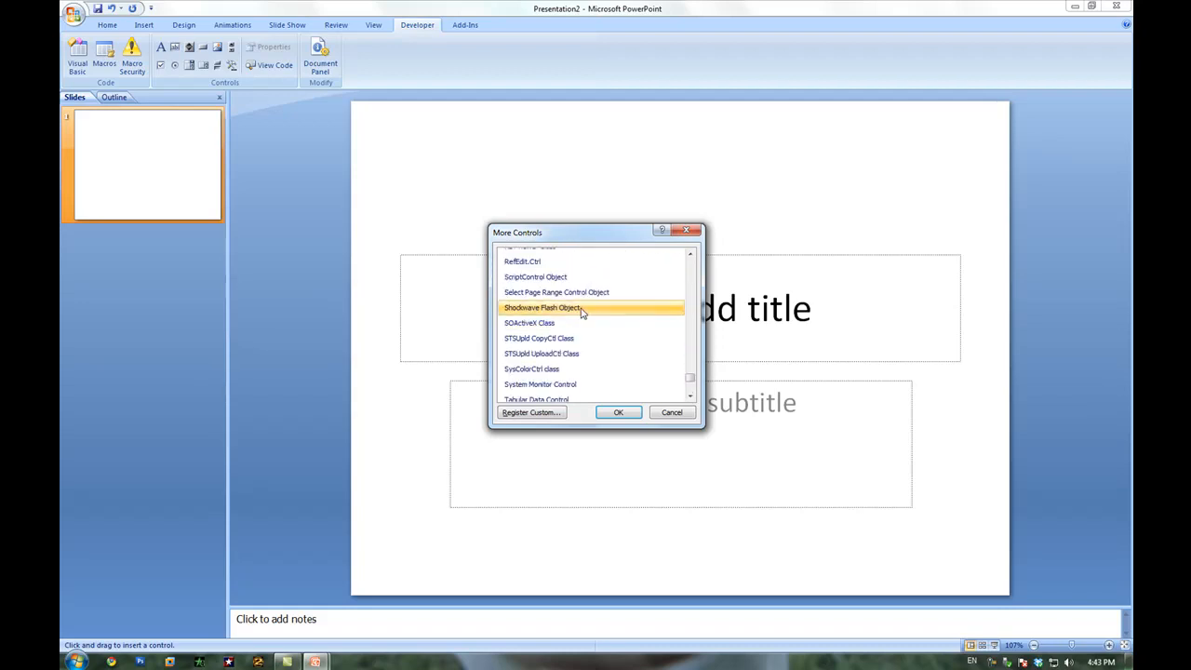
{"action": "left_click", "coordinate": [670, 413]}
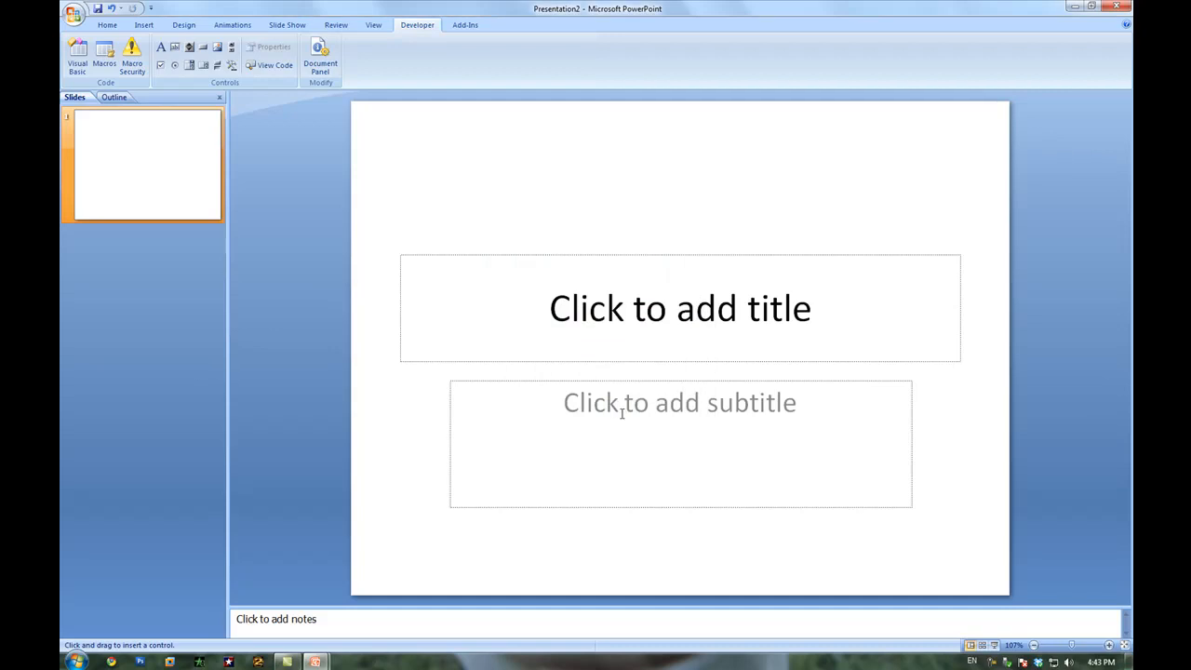
{"action": "mouse_move", "coordinate": [457, 167]}
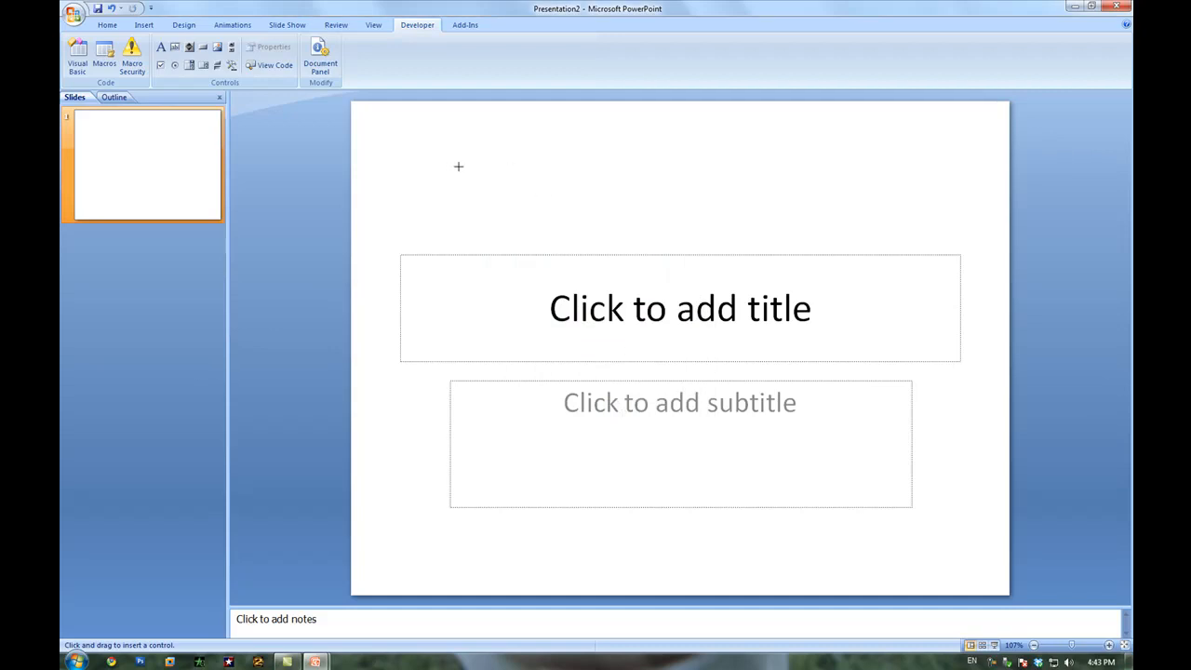
Draw the Flash control across most of the slide and bring up its Properties window
{"action": "left_click_drag", "start_coordinate": [457, 168], "coordinate": [909, 538]}
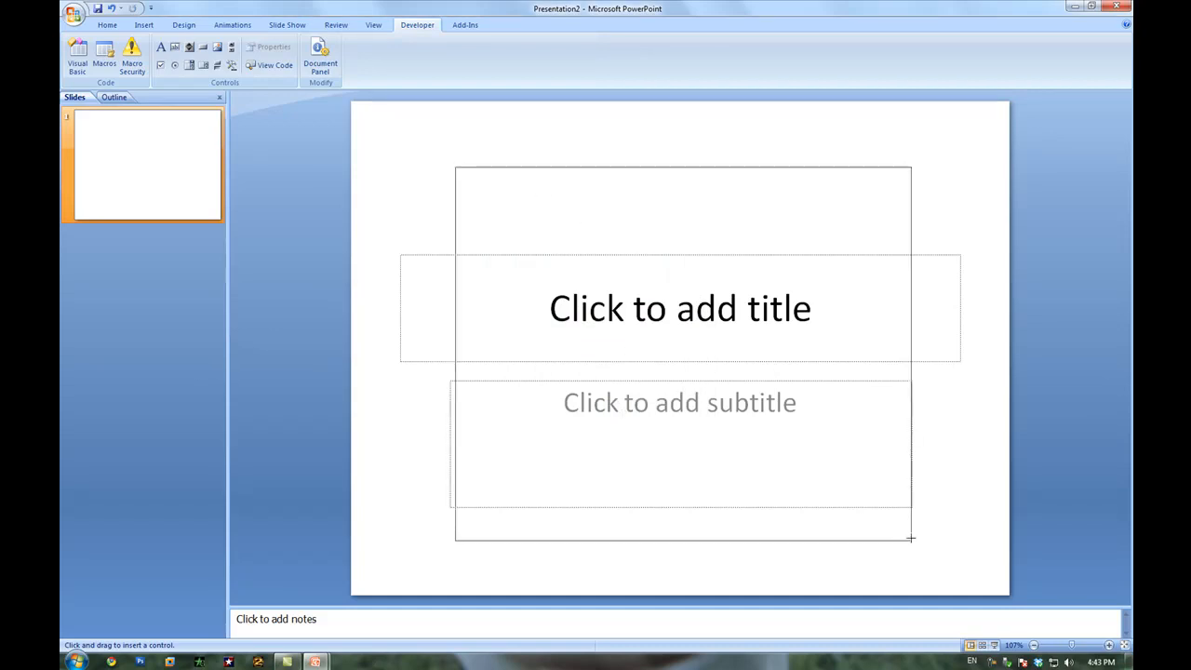
{"action": "left_click_drag", "start_coordinate": [456, 168], "coordinate": [904, 539]}
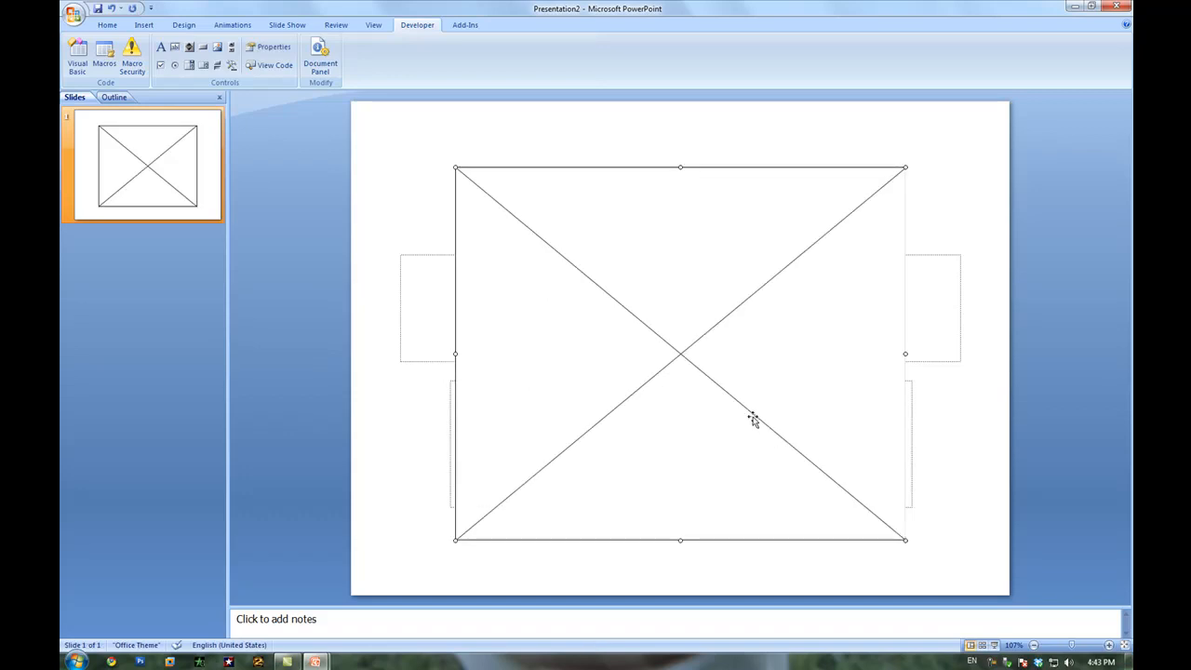
{"action": "right_click", "coordinate": [753, 419]}
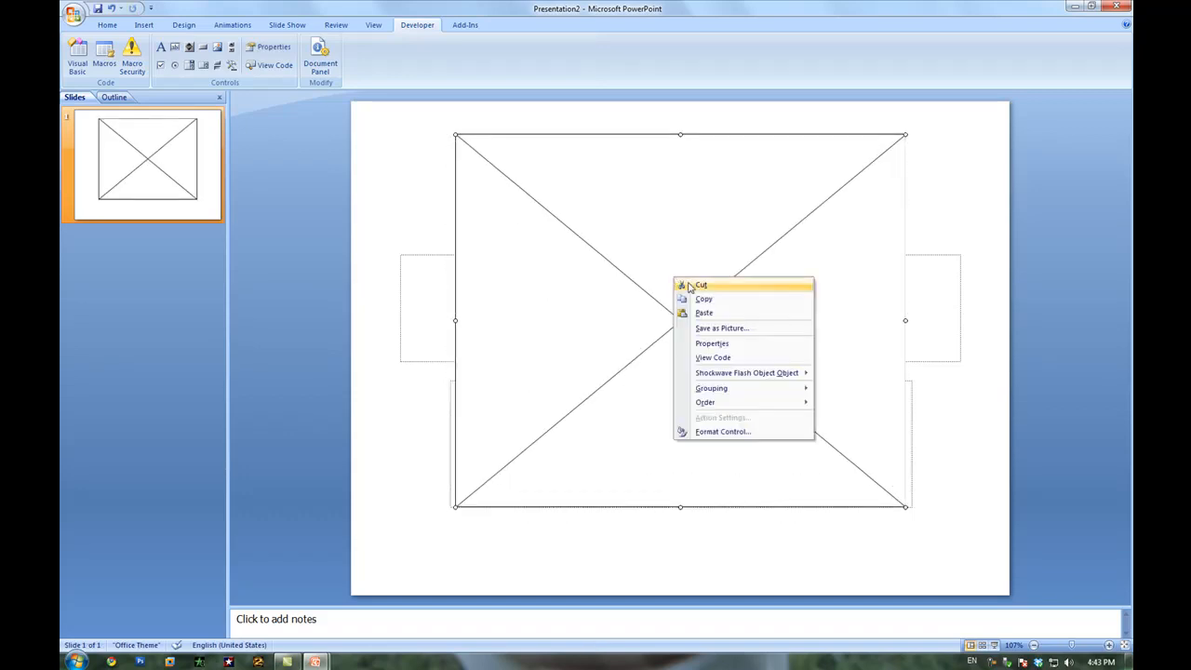
{"action": "left_click", "coordinate": [710, 342]}
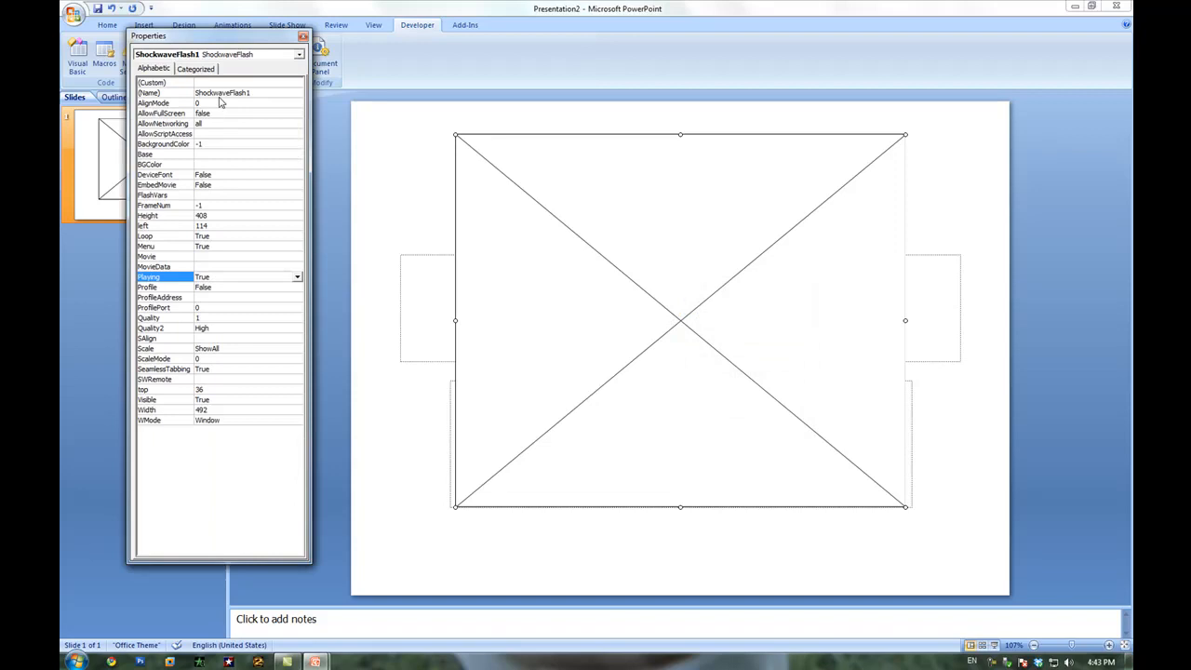
{"action": "mouse_move", "coordinate": [210, 263]}
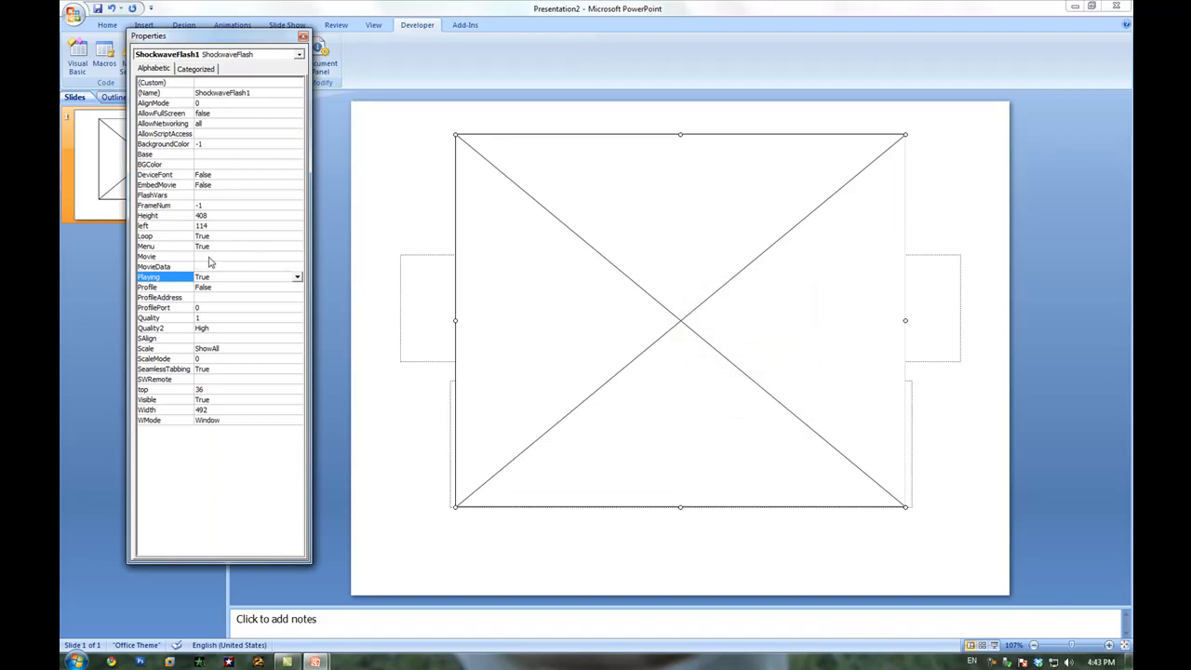
{"action": "mouse_move", "coordinate": [230, 288]}
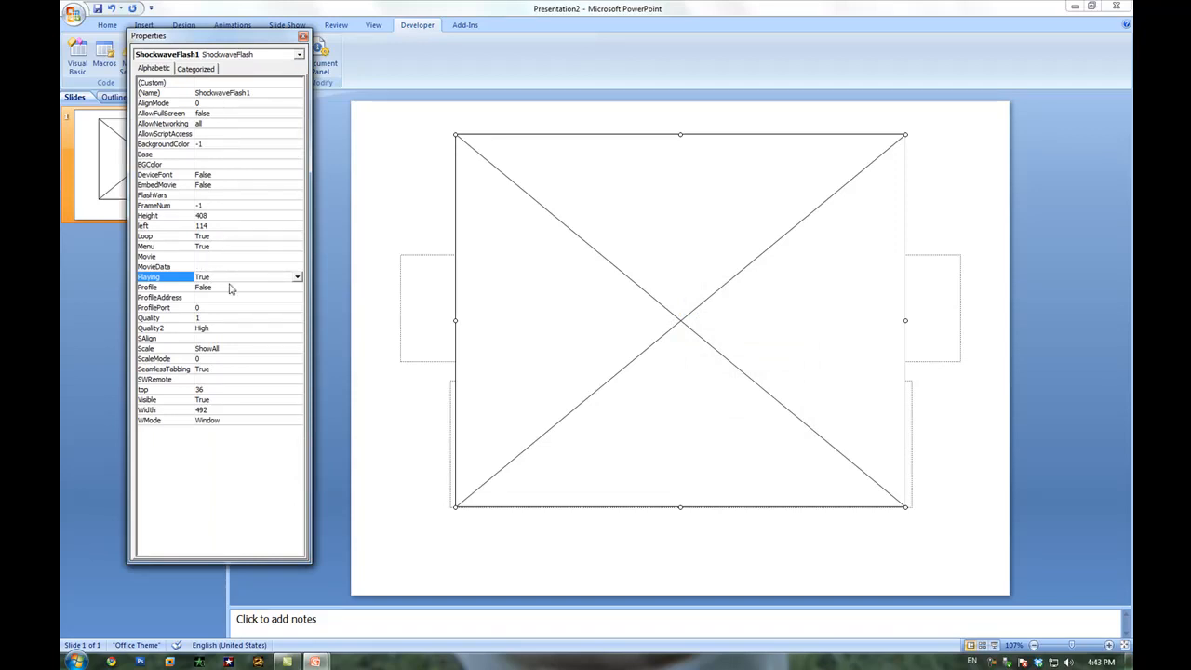
{"action": "mouse_move", "coordinate": [209, 268]}
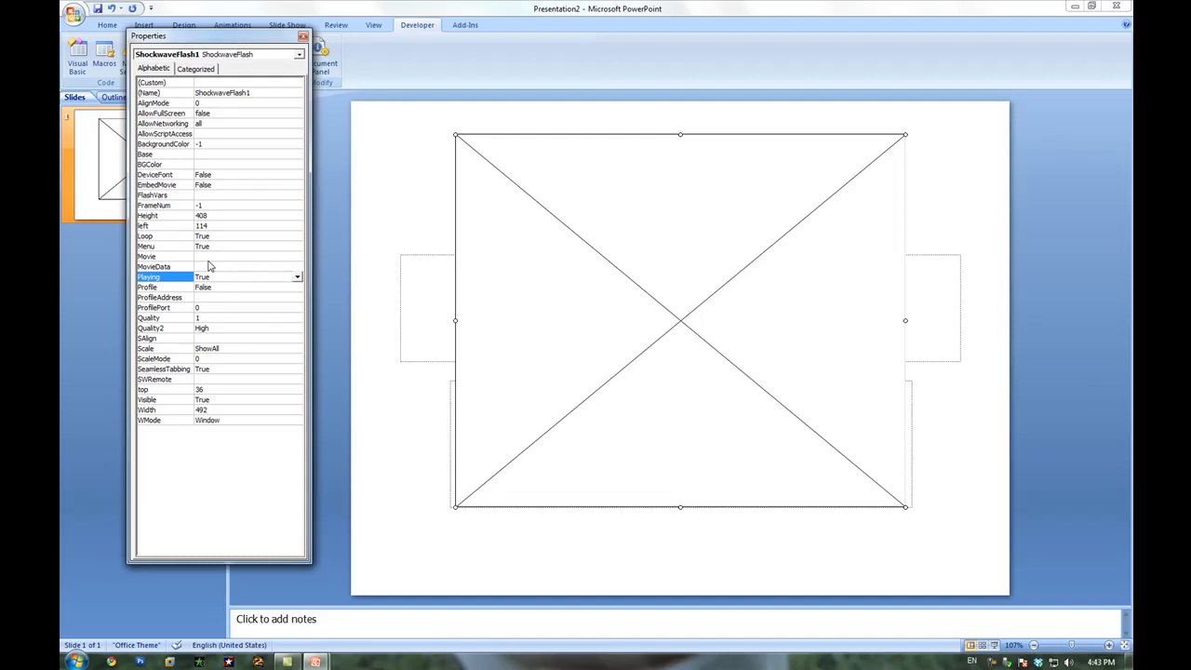
Set the control's Movie property to C:\banana.swf and close the Properties window
{"action": "left_click", "coordinate": [145, 257]}
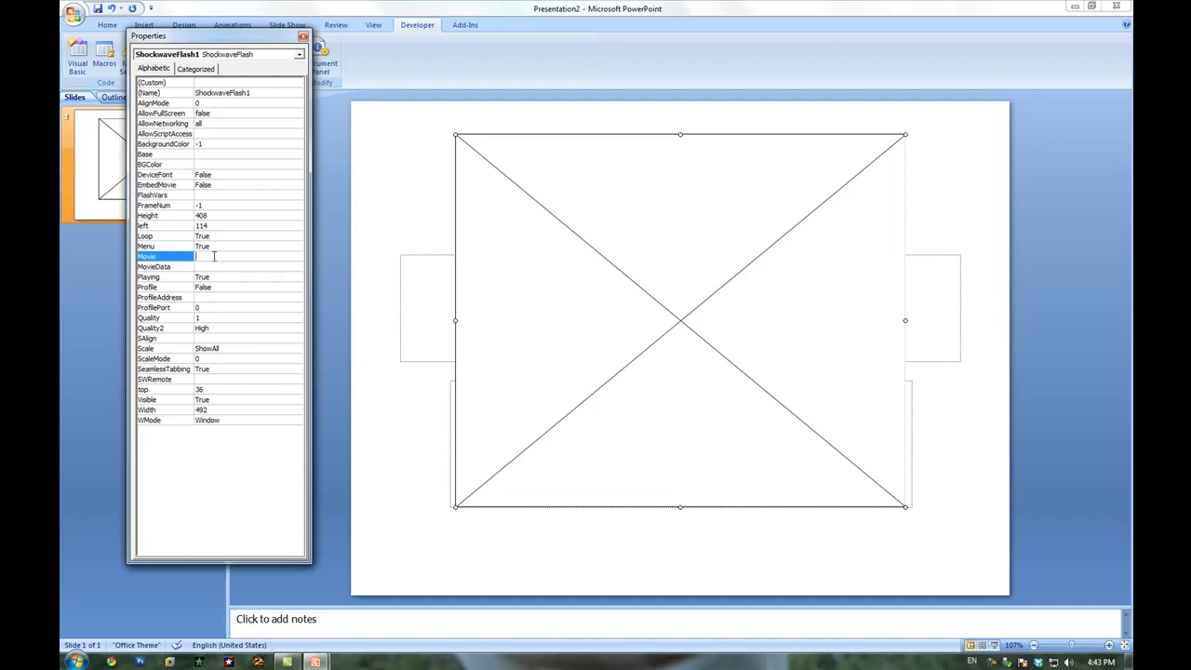
{"action": "type", "text": "C:\\banana.swf"}
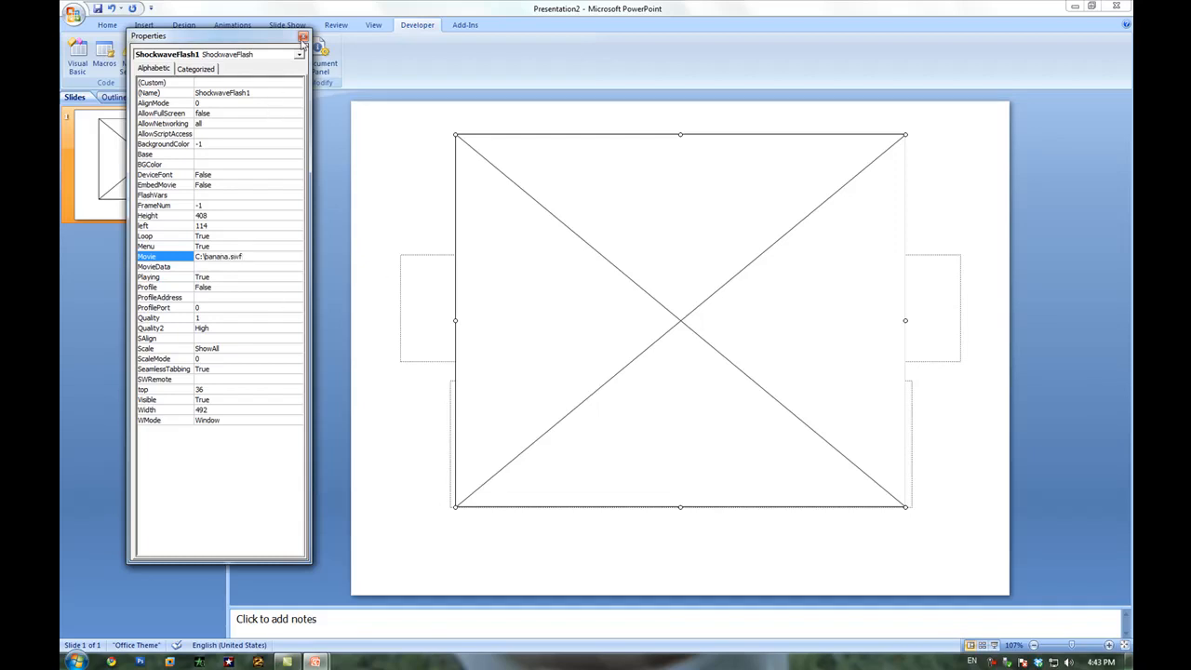
{"action": "left_click", "coordinate": [303, 37]}
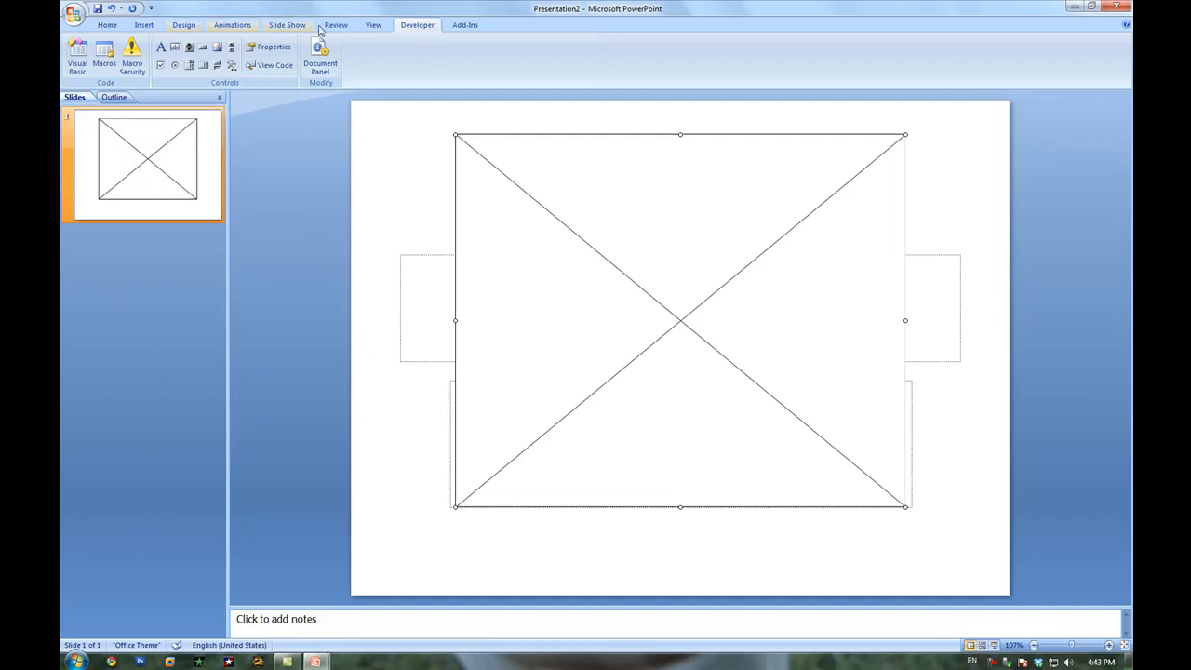
Run the slide show to load the dancing banana Flash animation, then return to editing with Esc
{"action": "left_click", "coordinate": [372, 26]}
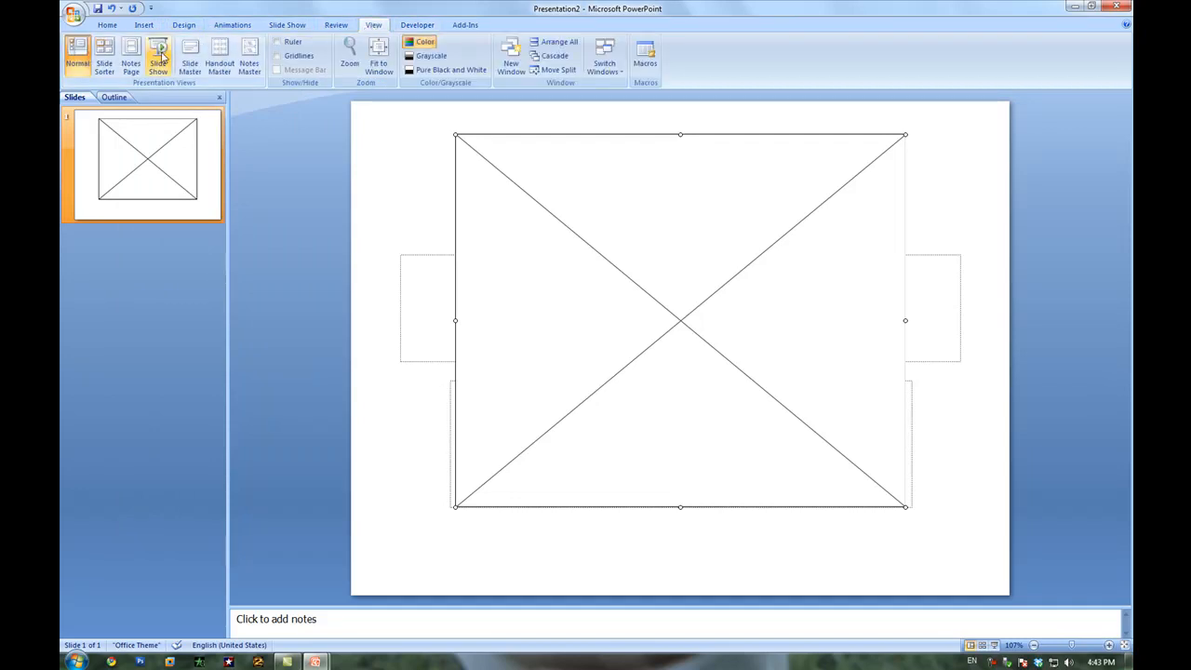
{"action": "left_click", "coordinate": [158, 56]}
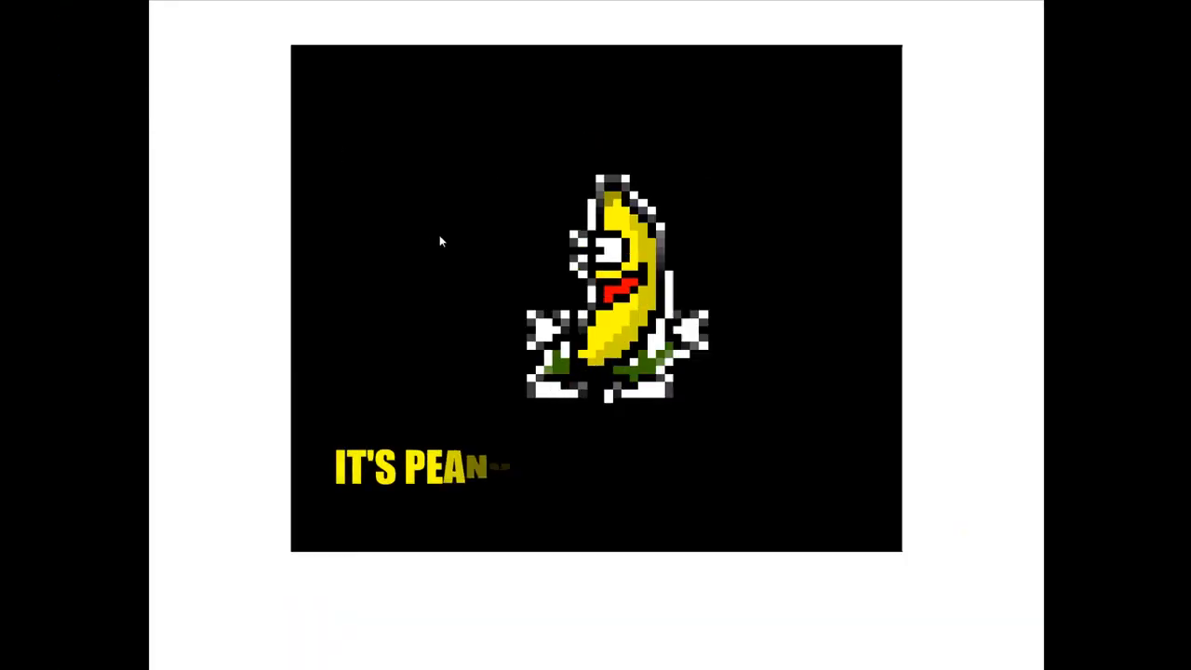
{"action": "key", "text": "Escape"}
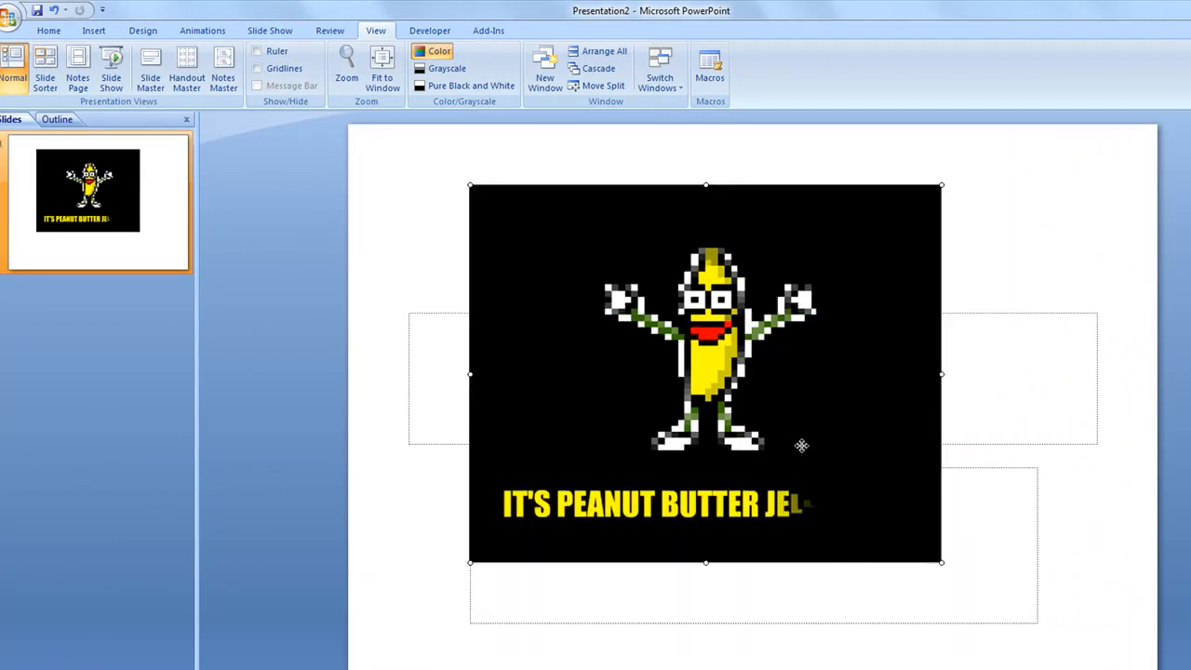
Nudge the banana Flash object slightly right and down on the slide
{"action": "left_click_drag", "start_coordinate": [705, 372], "coordinate": [754, 394]}
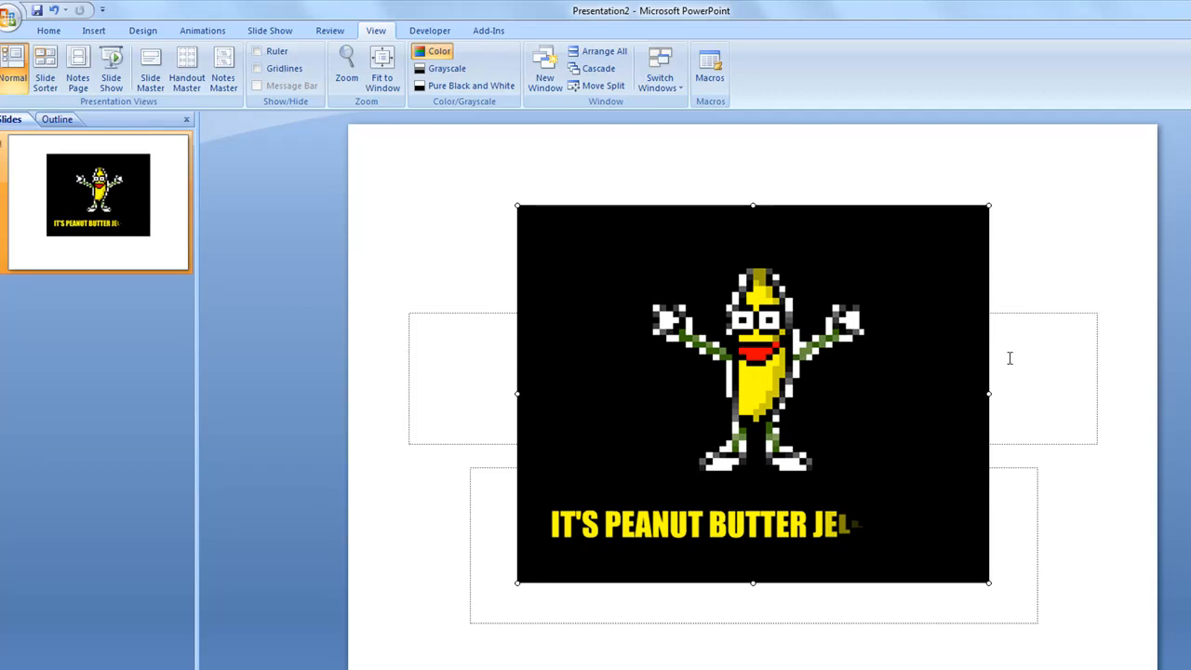
{"action": "mouse_move", "coordinate": [1027, 354]}
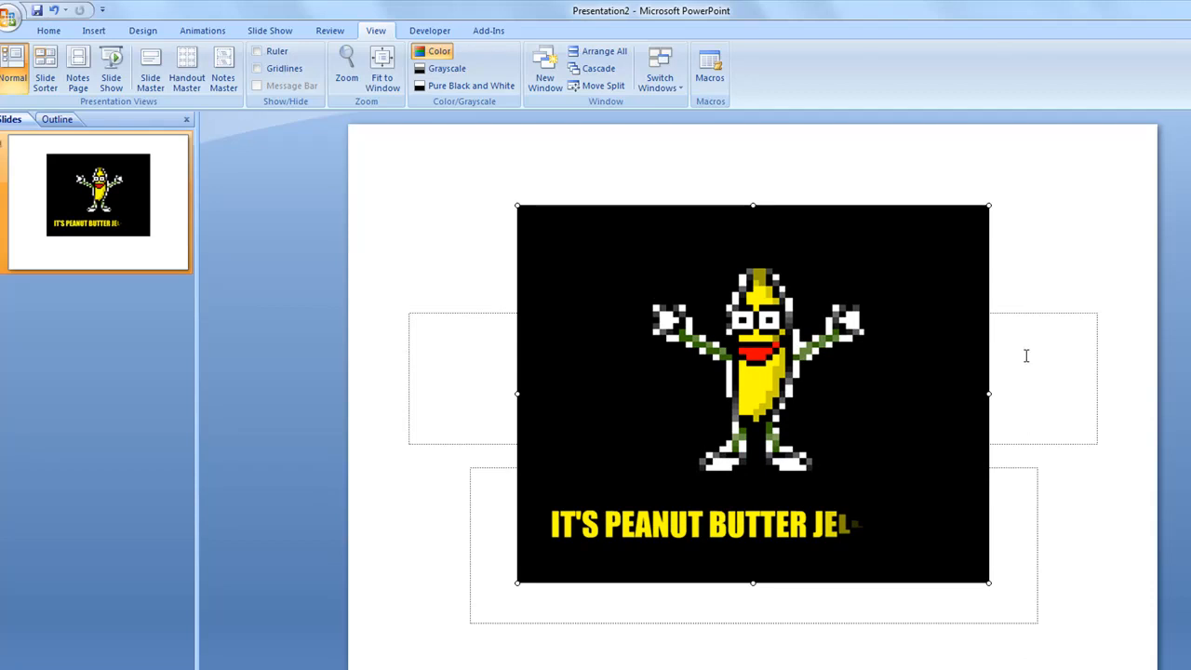
{"action": "mouse_move", "coordinate": [285, 149]}
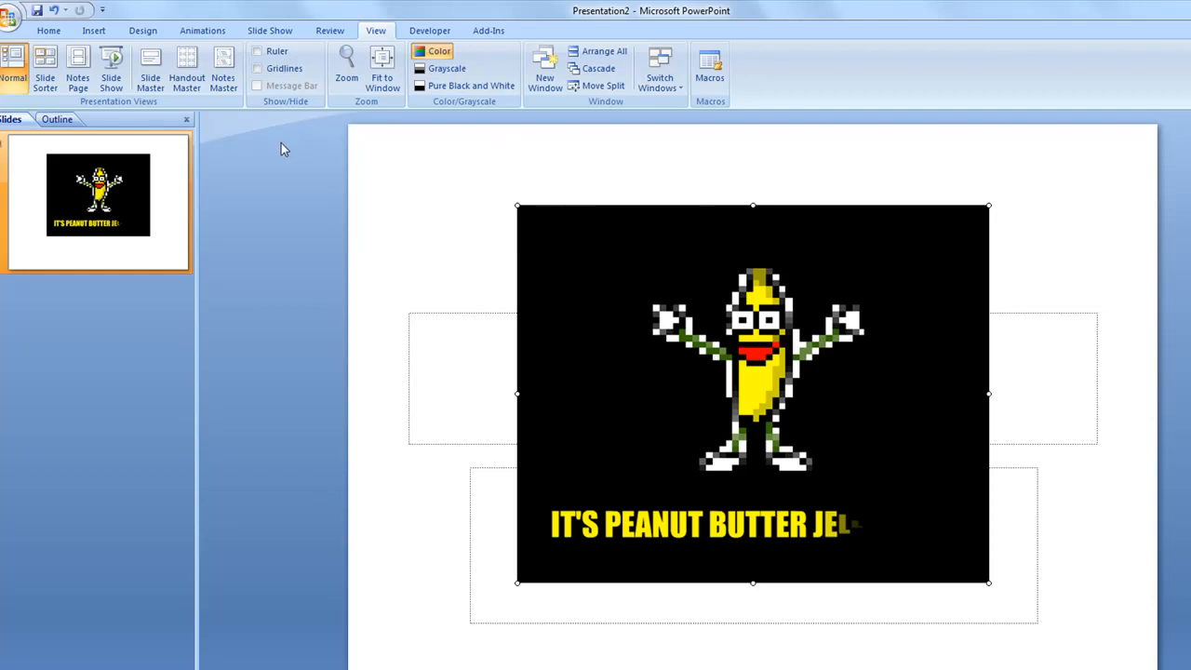